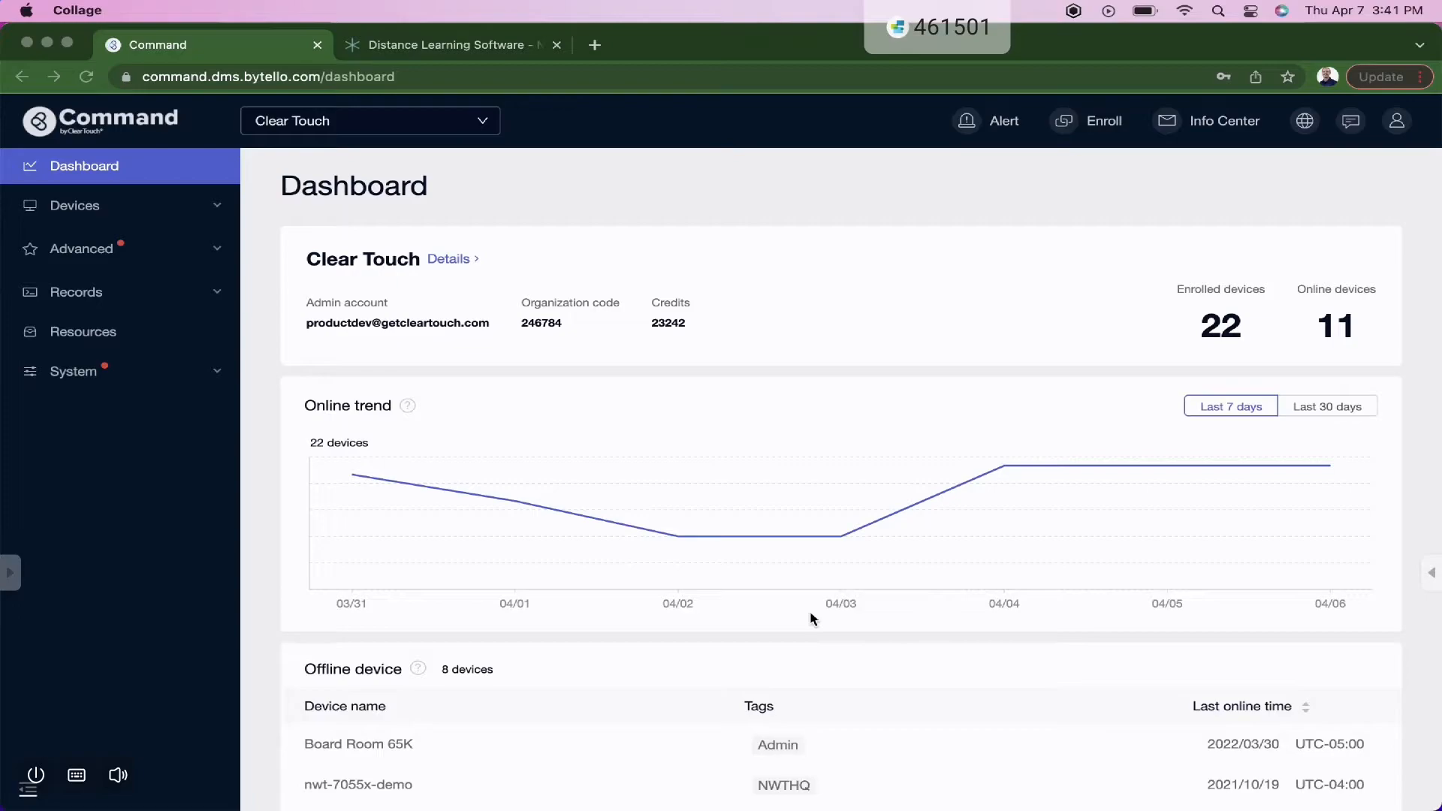
mouse_move(515, 461)
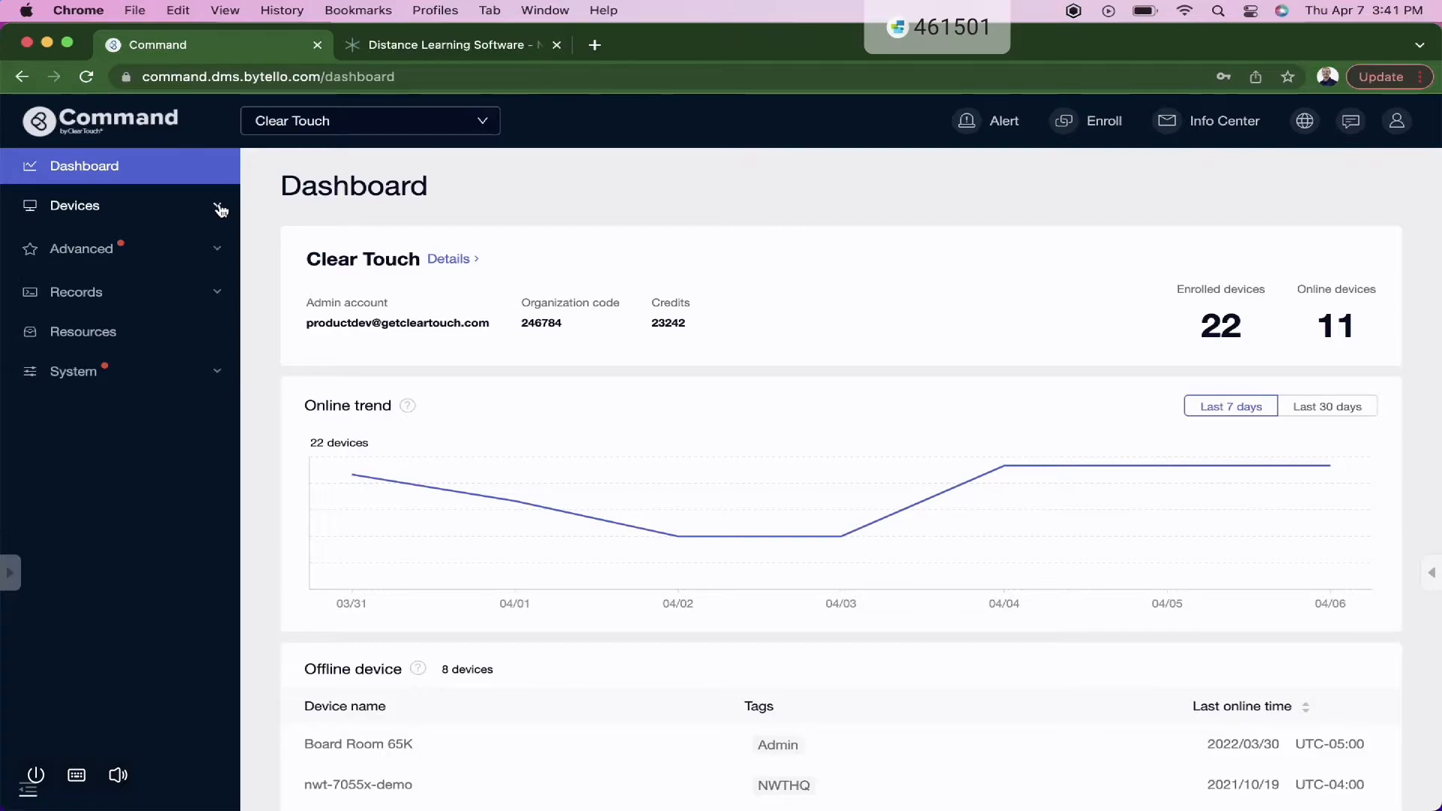
- Expand the Devices section in the sidebar to reveal the IFP entry
left_click(74, 205)
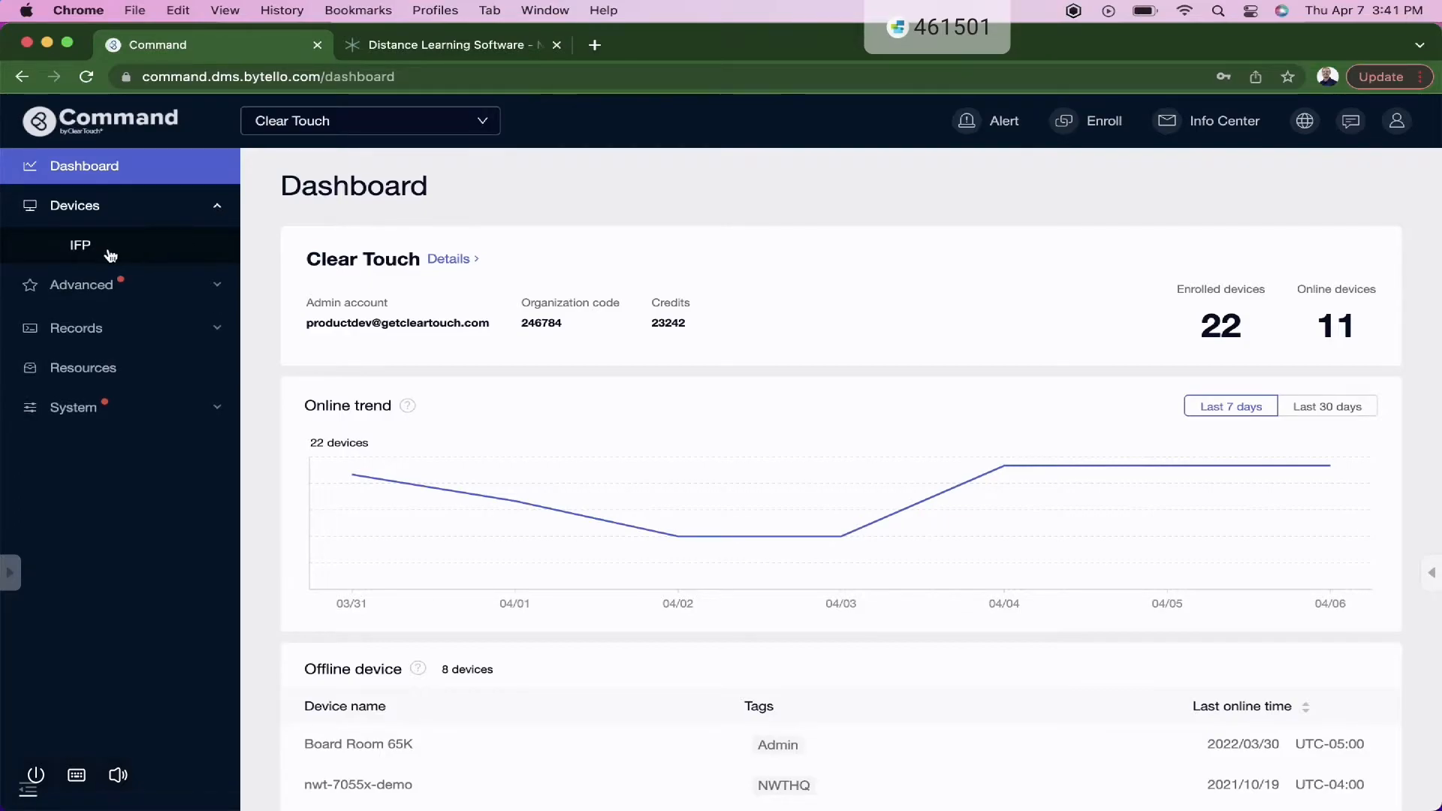
- Select the OConnor K+ panel in the IFP list and open its details
left_click(80, 245)
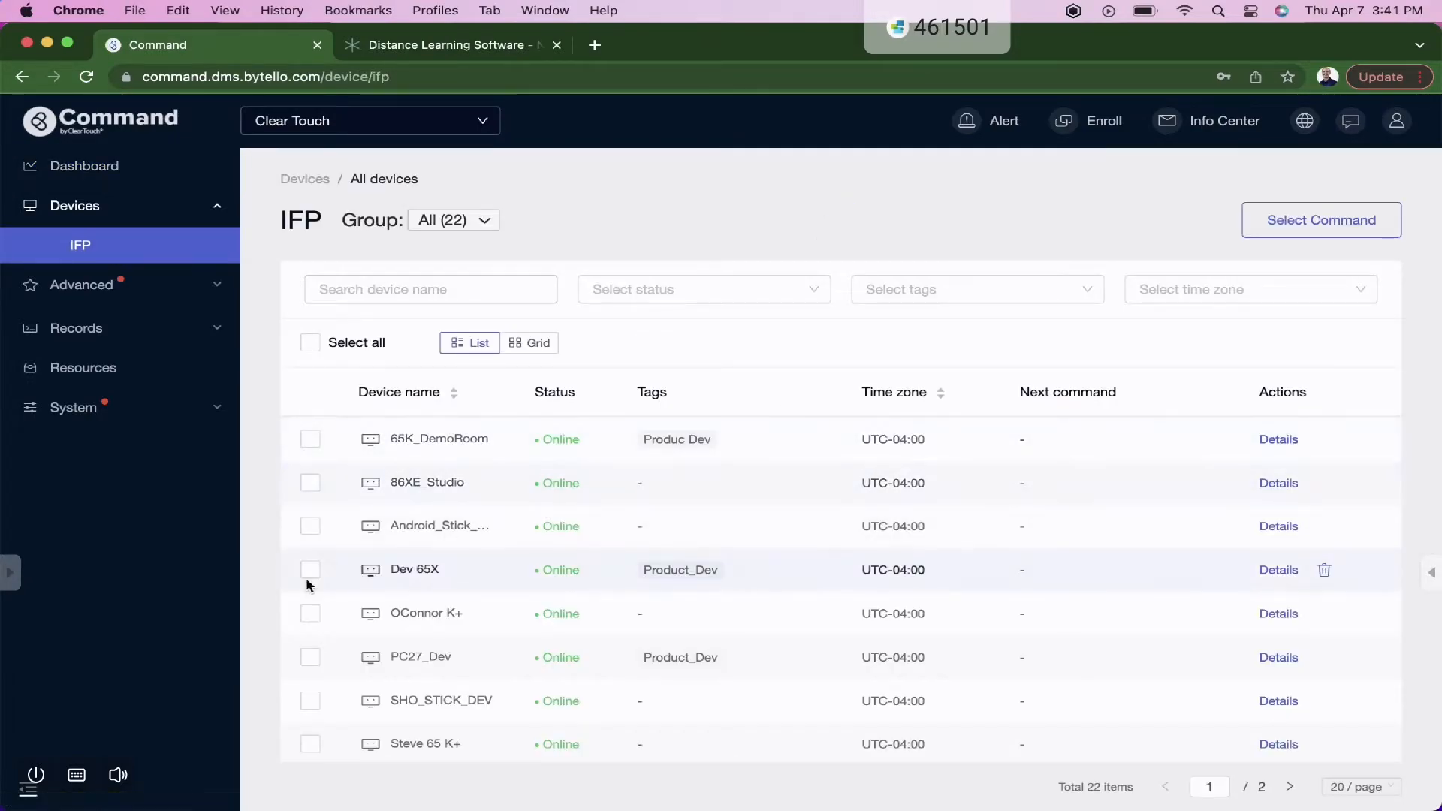
left_click(310, 614)
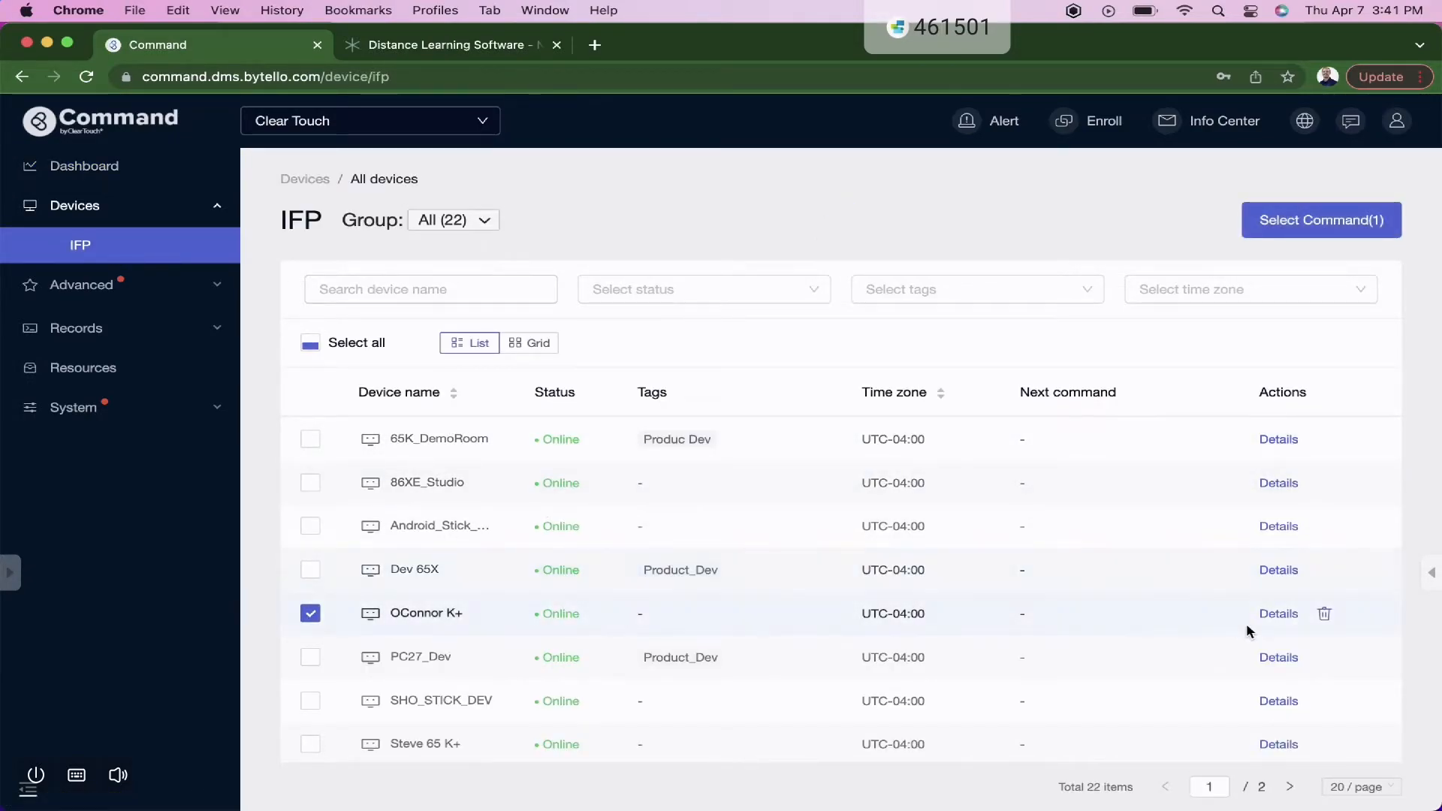
left_click(1277, 613)
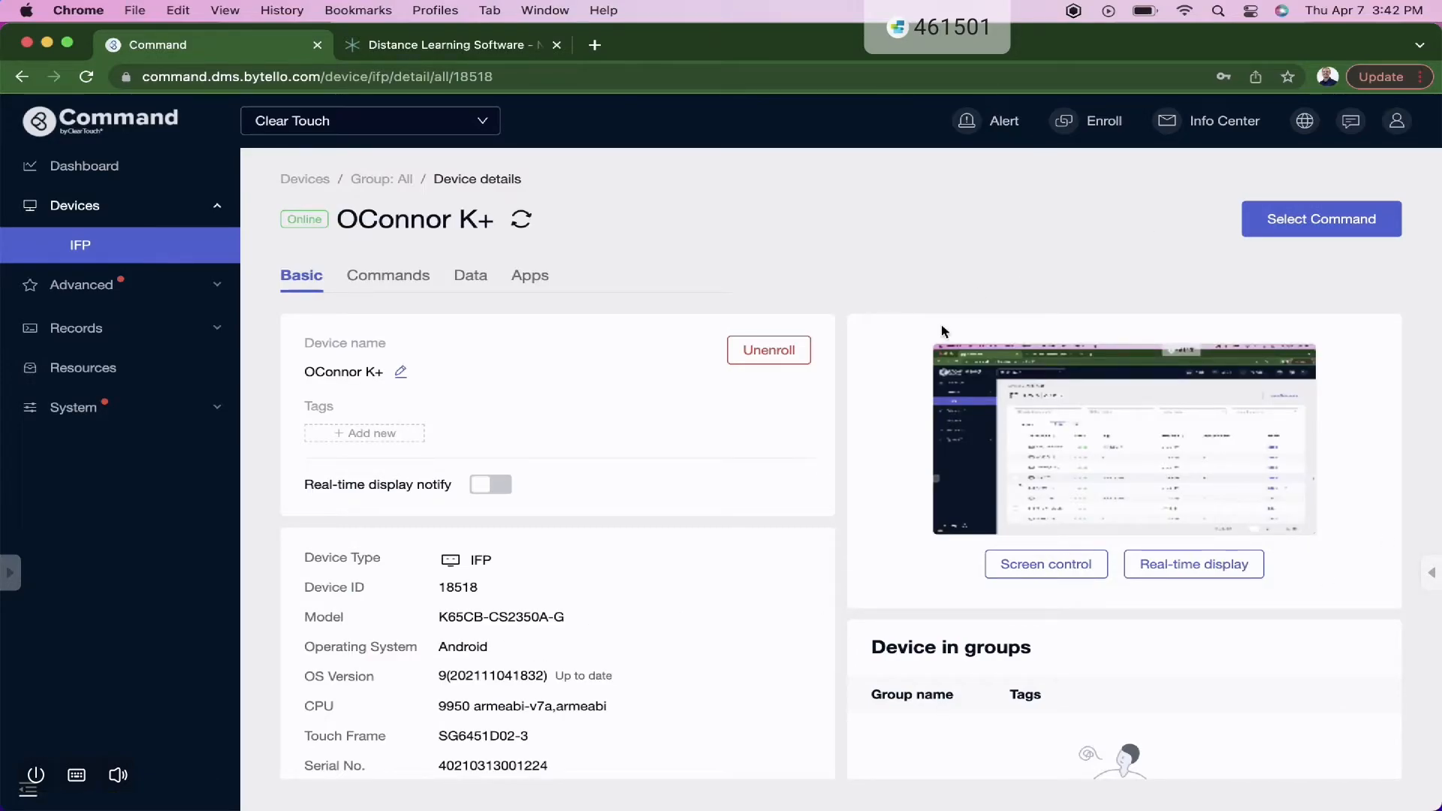
mouse_move(1057, 374)
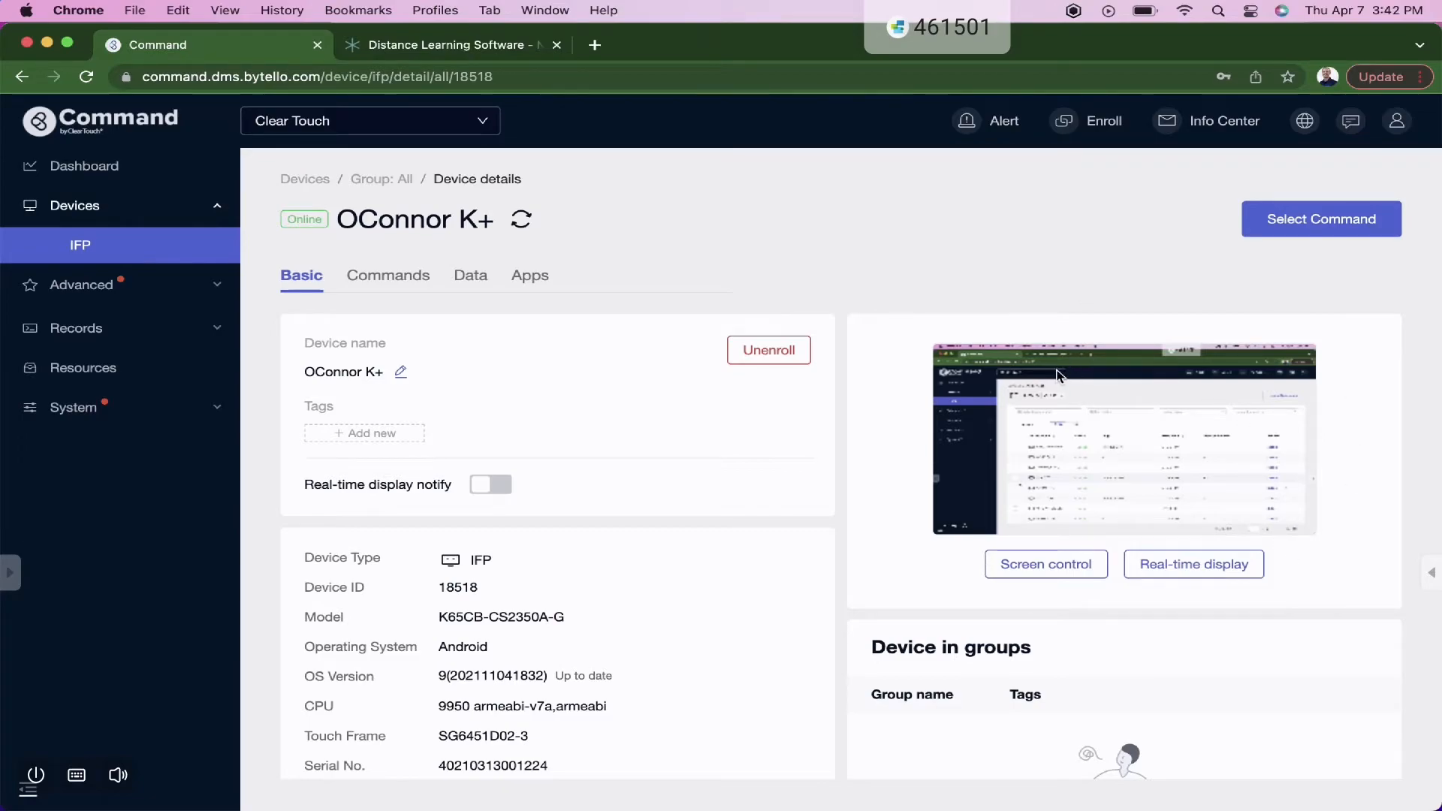
mouse_move(644, 615)
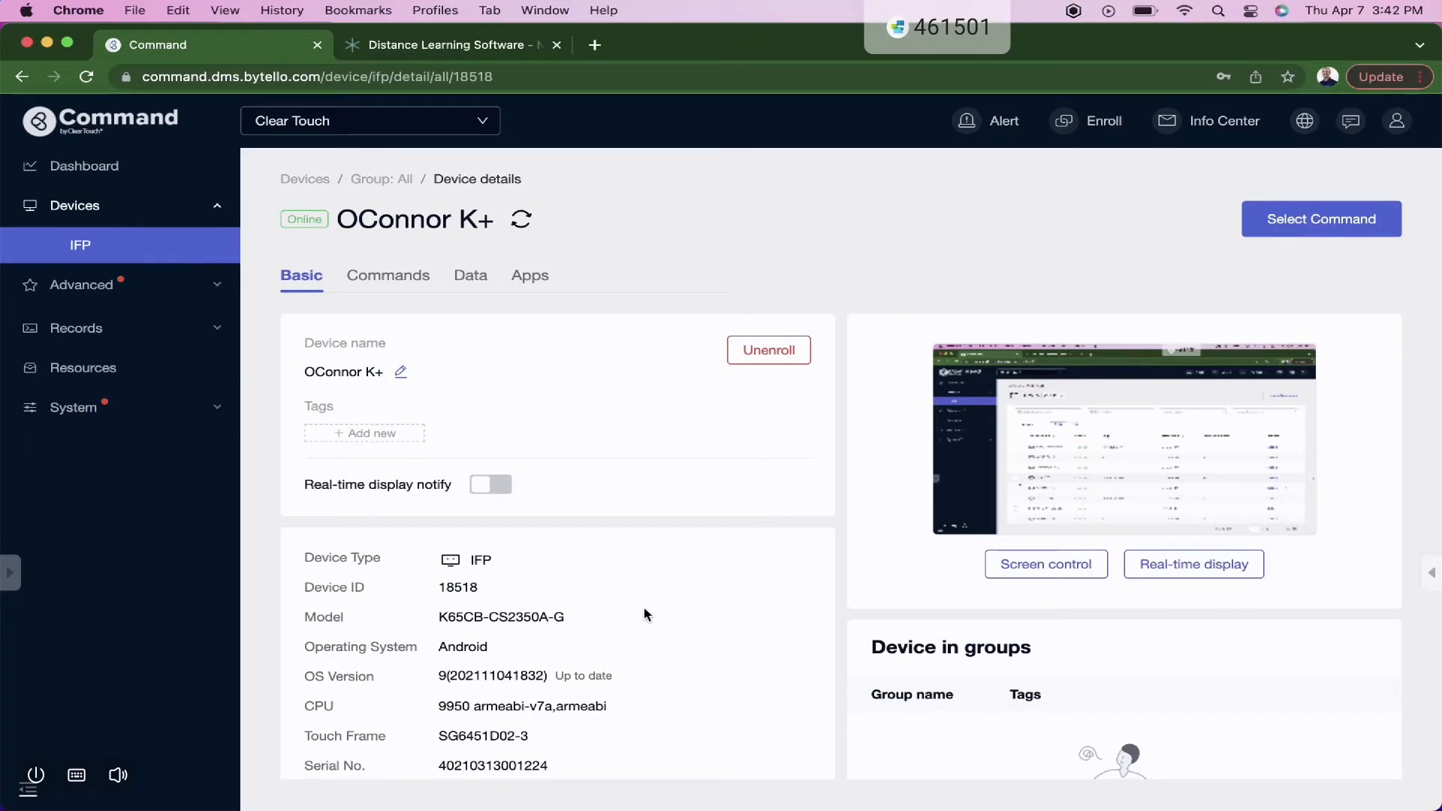
mouse_move(401, 372)
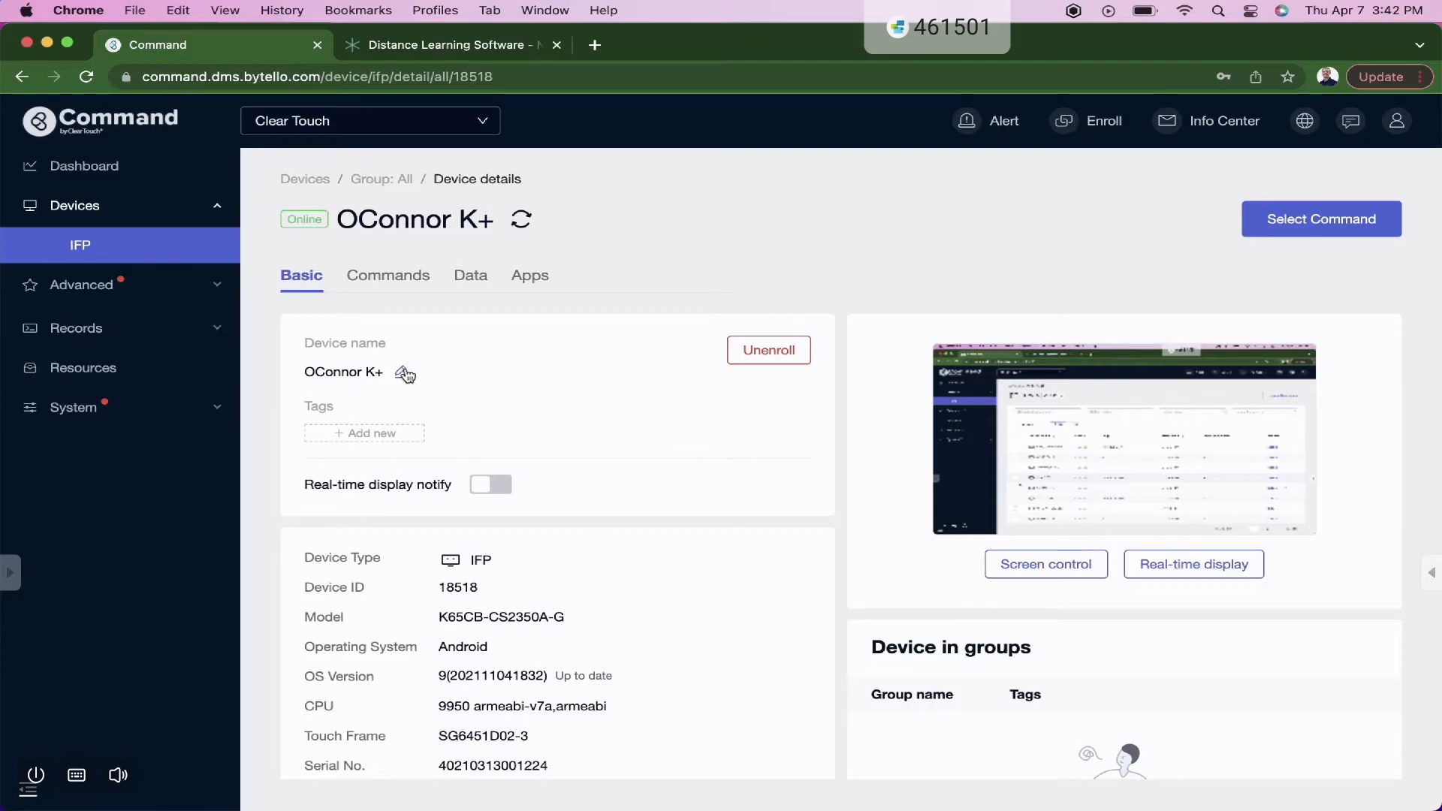
mouse_move(341, 439)
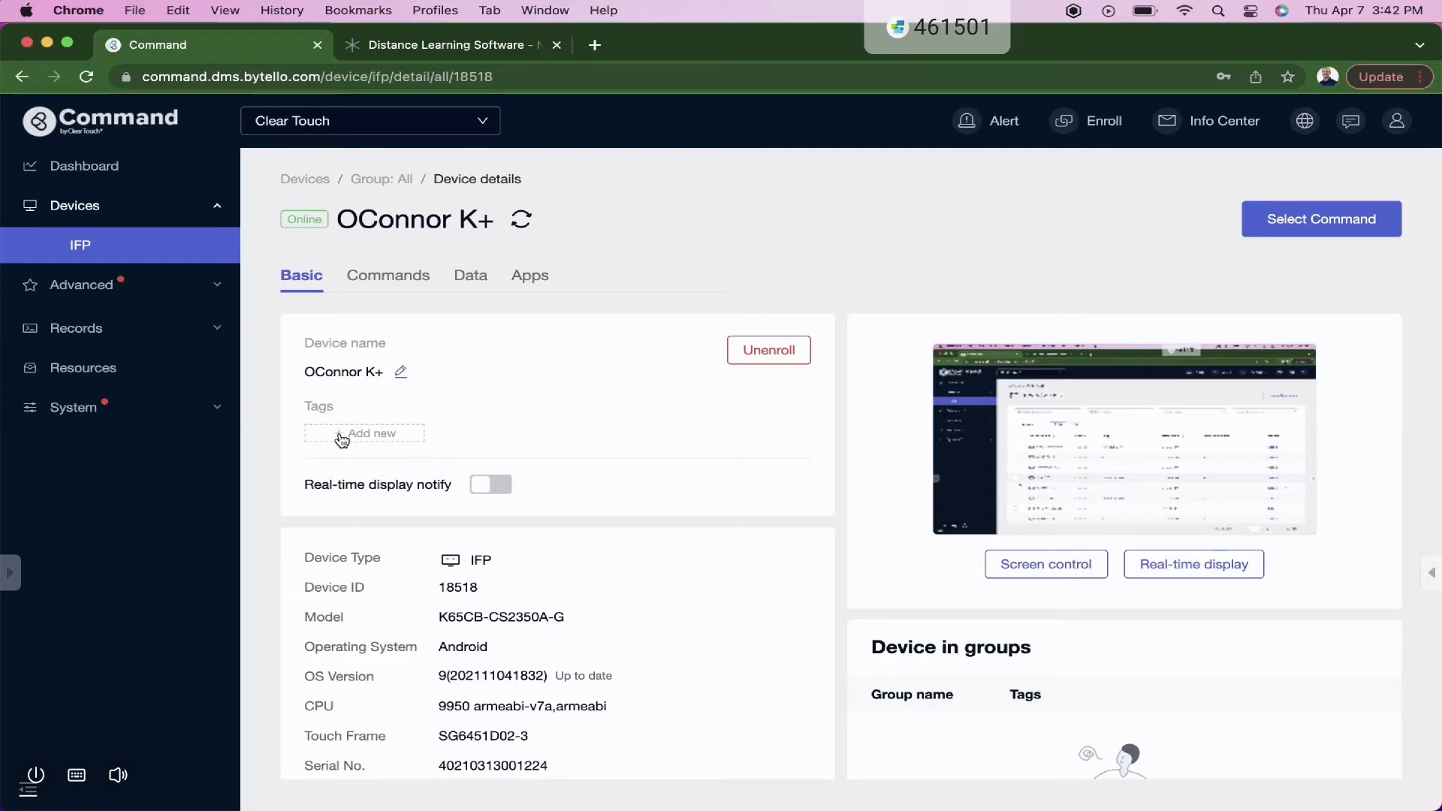
- Scroll through the Basic tab's hardware, OS and network information
scroll("down", 3)
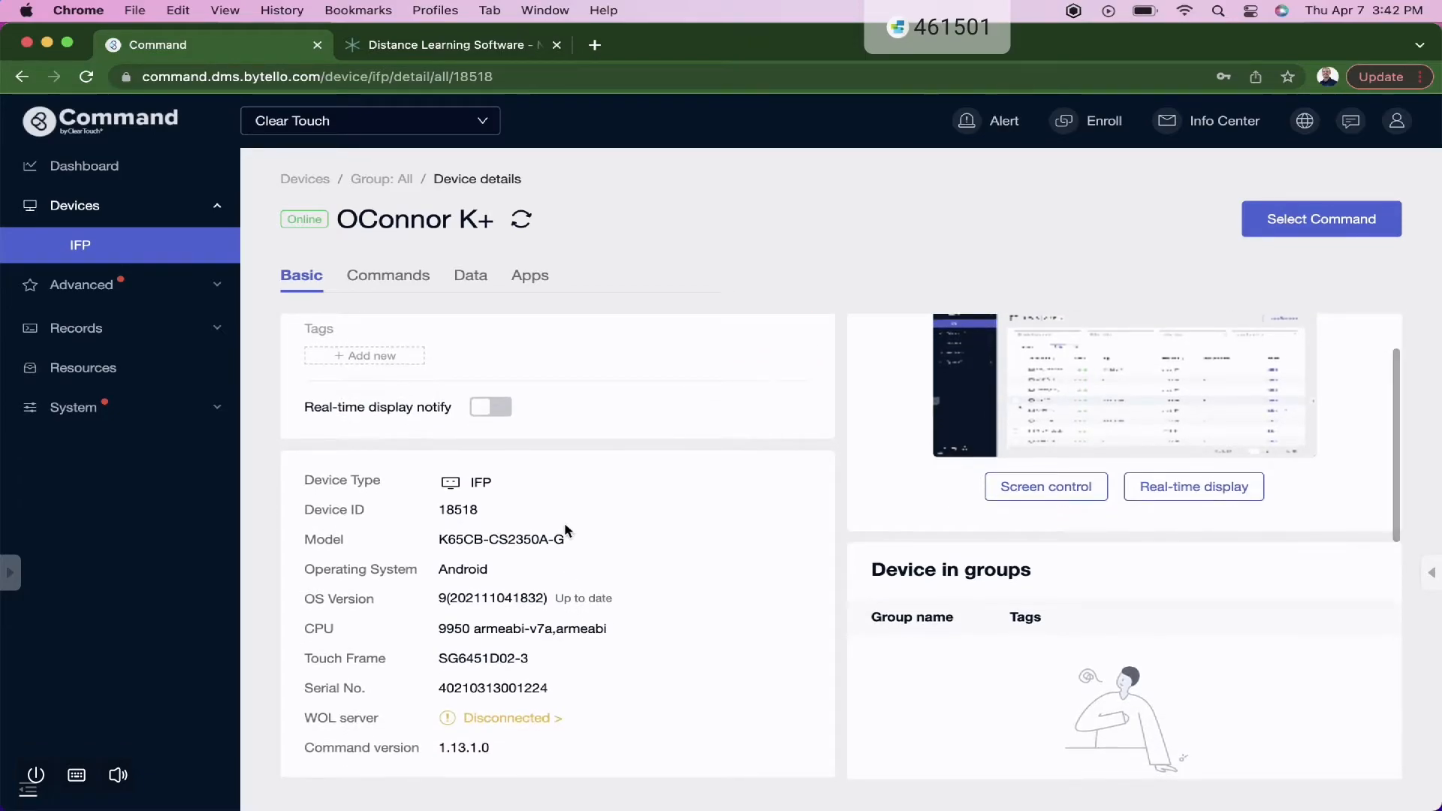
scroll("down", 3)
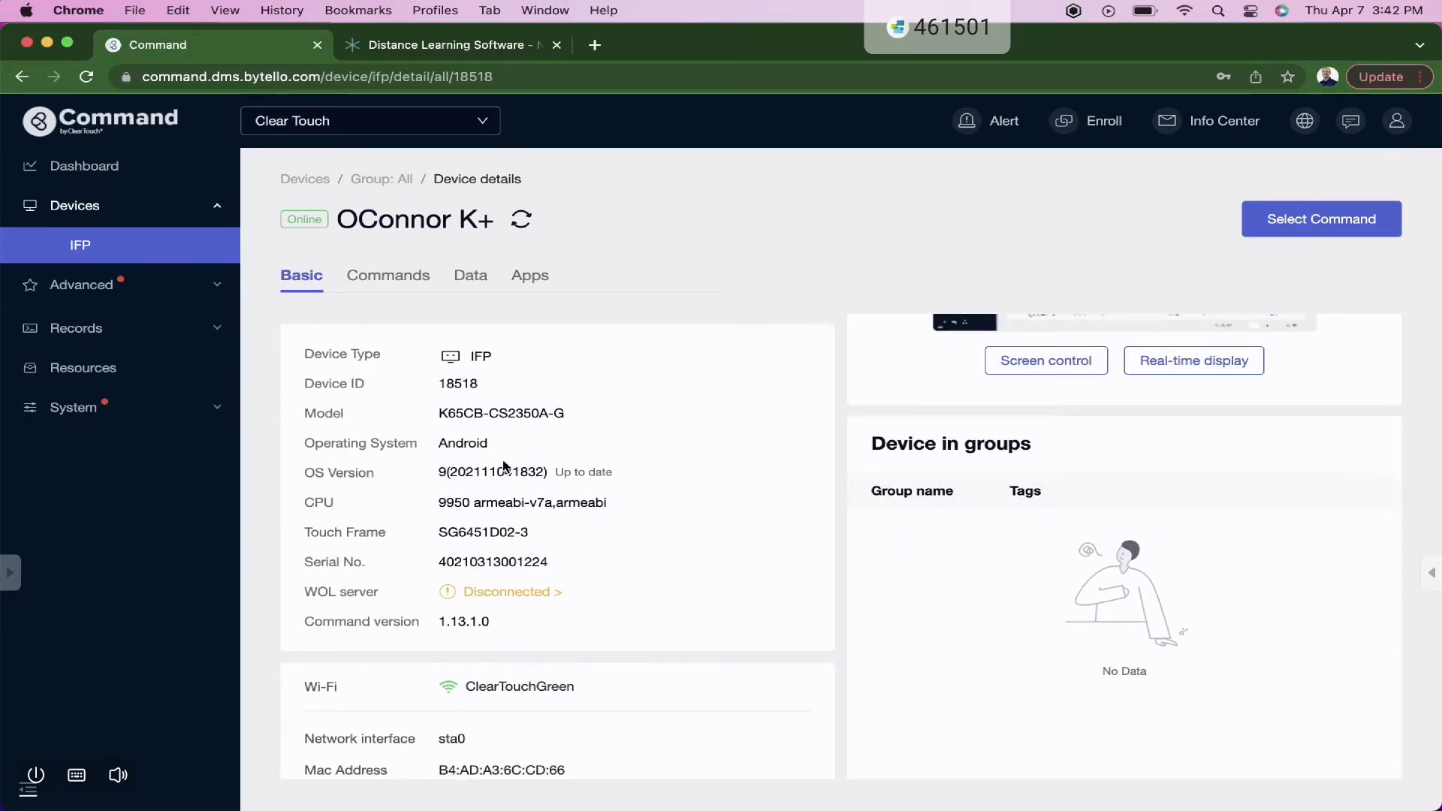
mouse_move(520, 578)
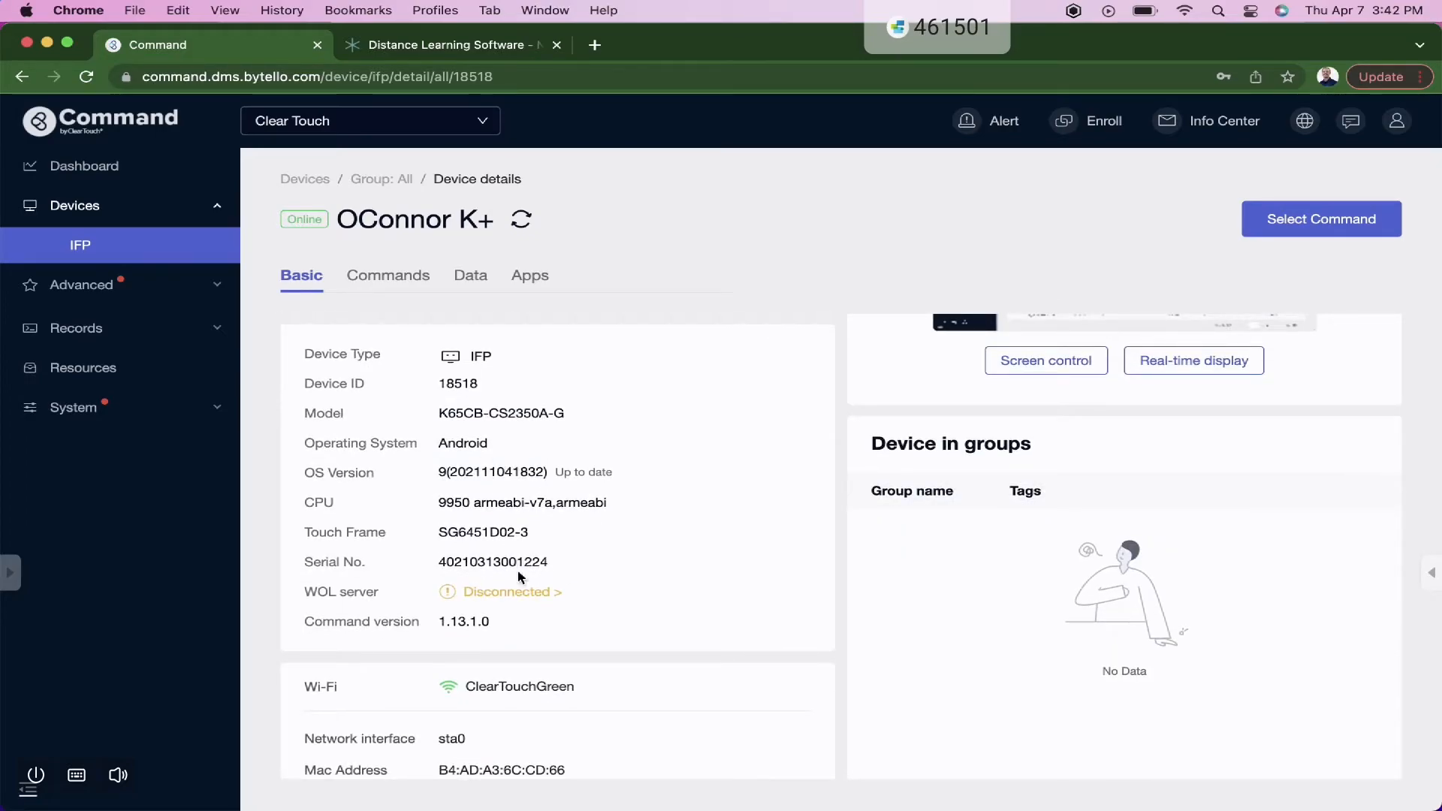
scroll("down", 3)
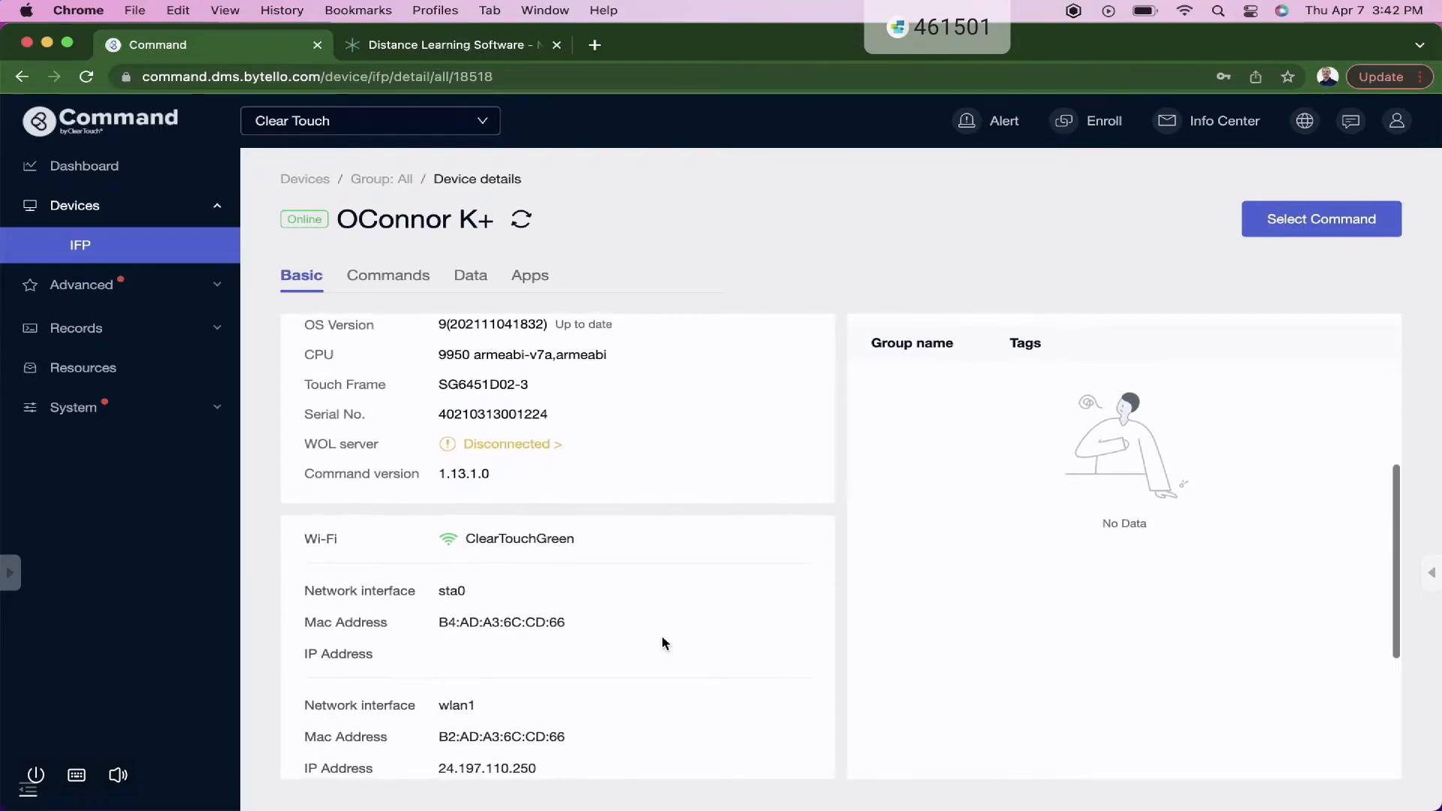
scroll("down", 3)
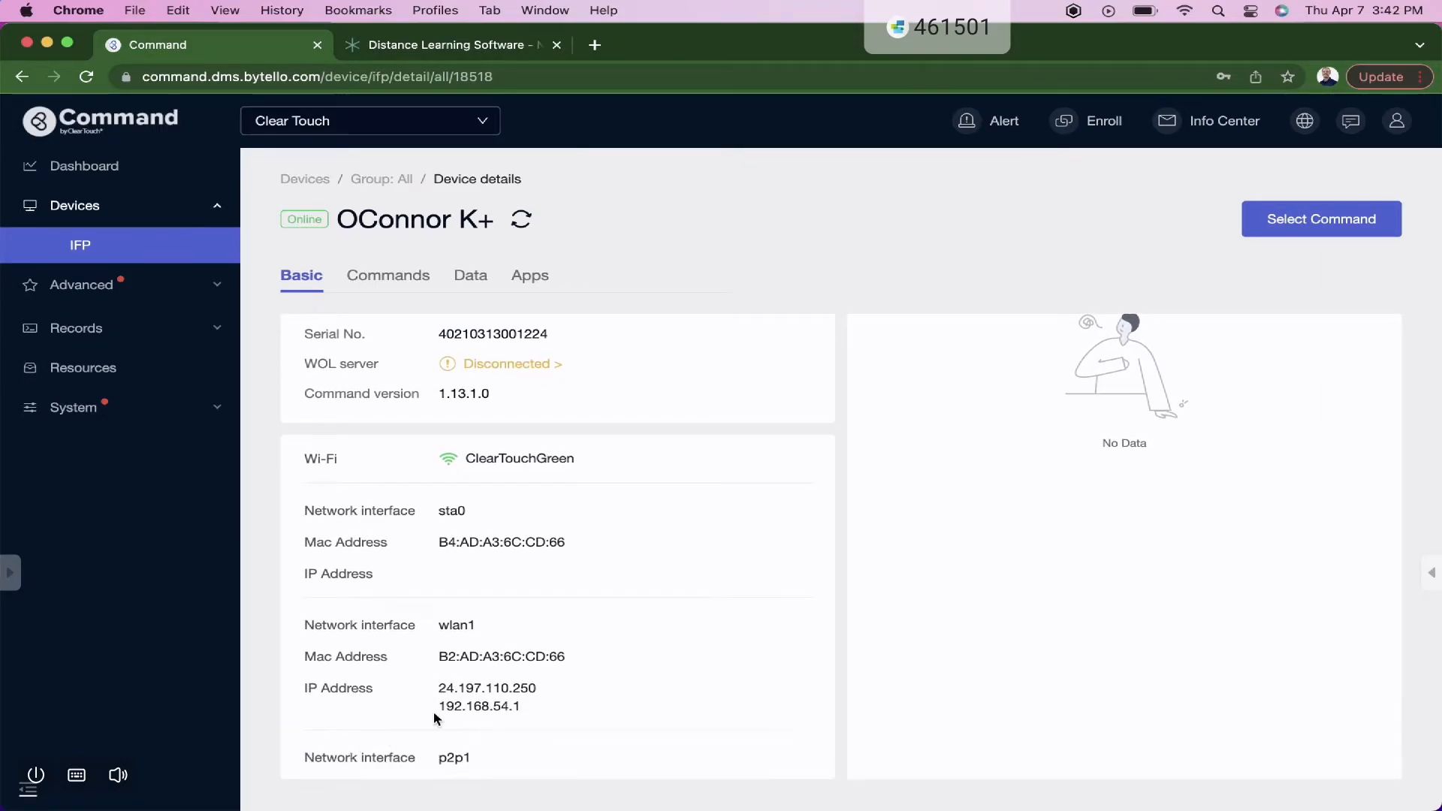
scroll("down", 3)
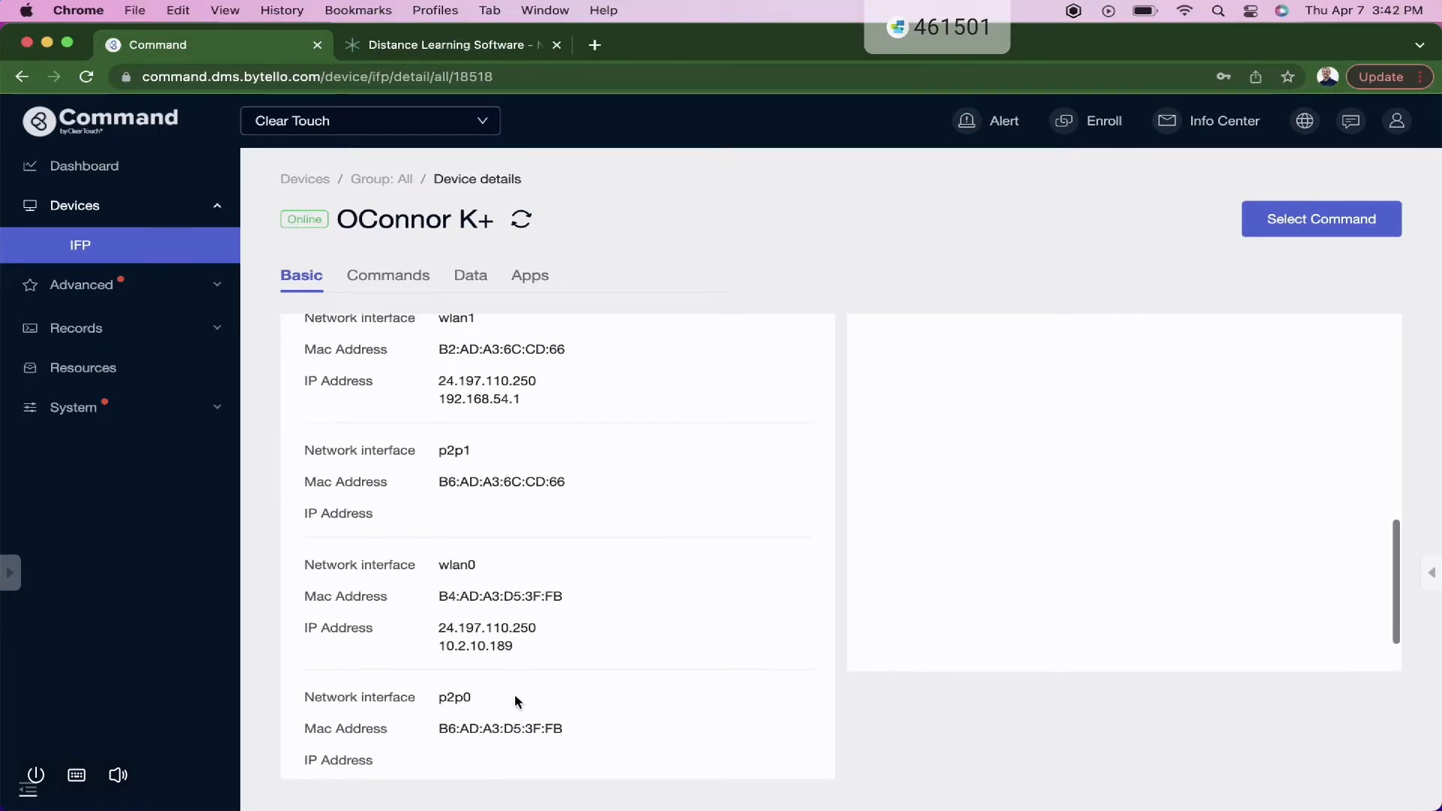
scroll("up", 3)
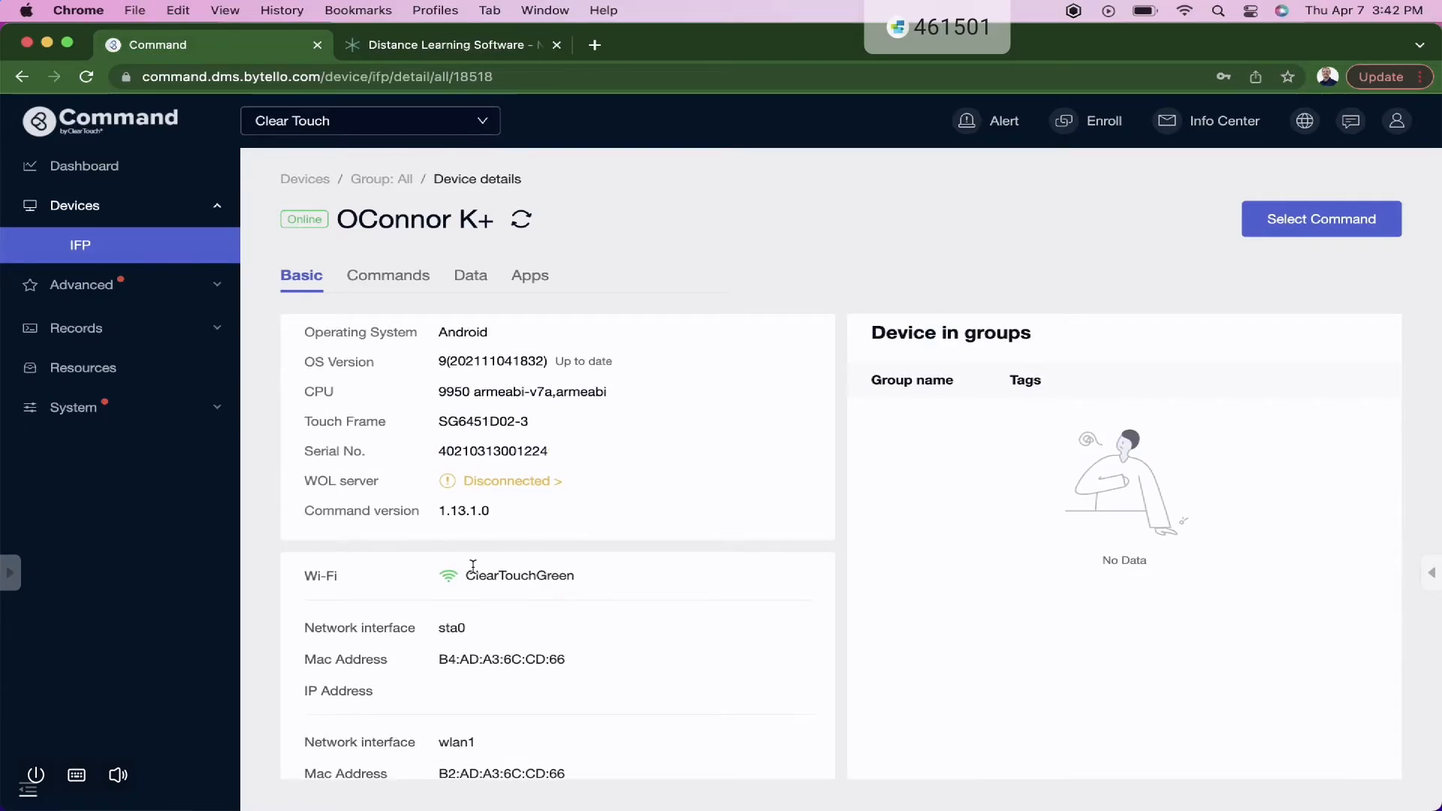
mouse_move(503, 319)
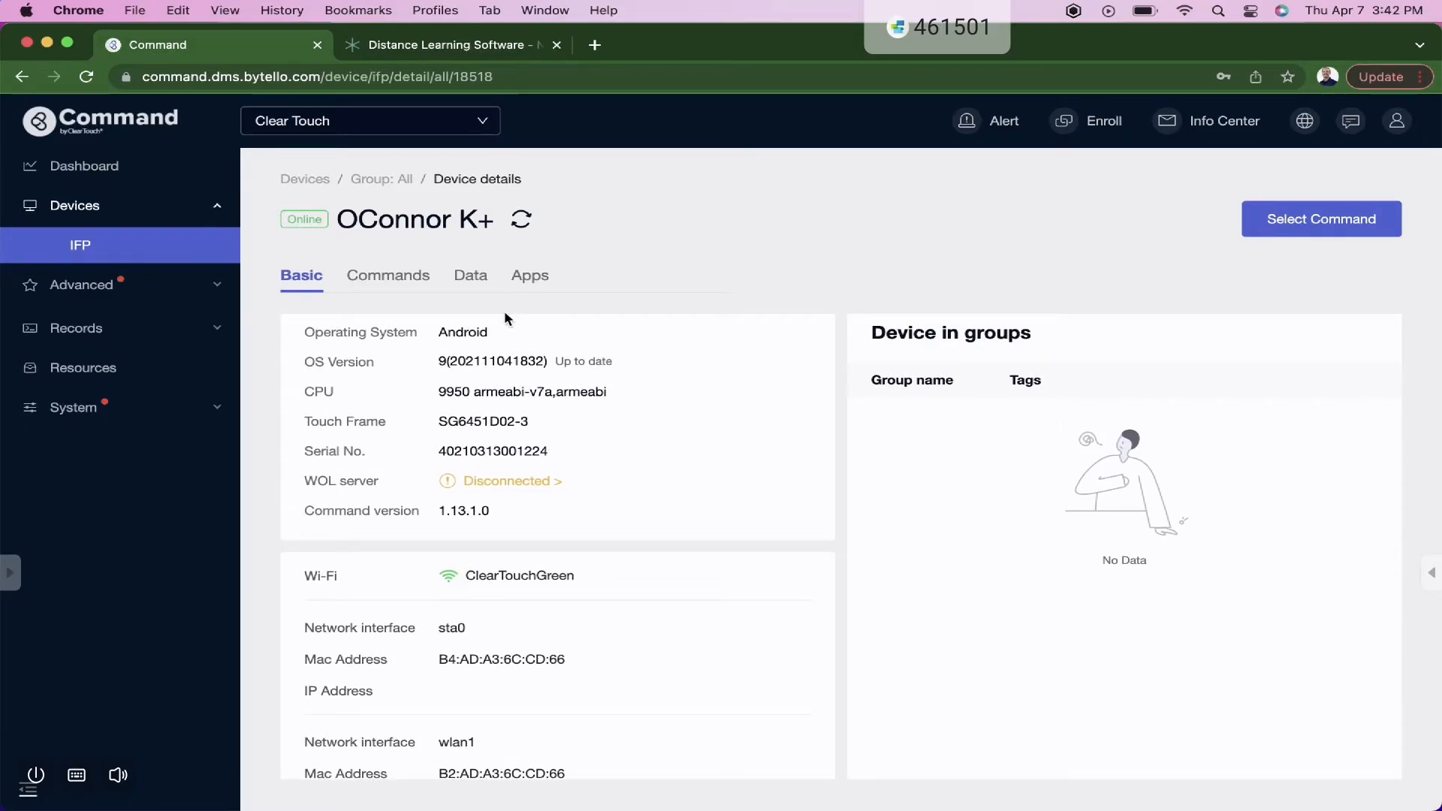
- Browse the OConnor K+ usage charts on the Data tab, then view its Apps list
left_click(469, 275)
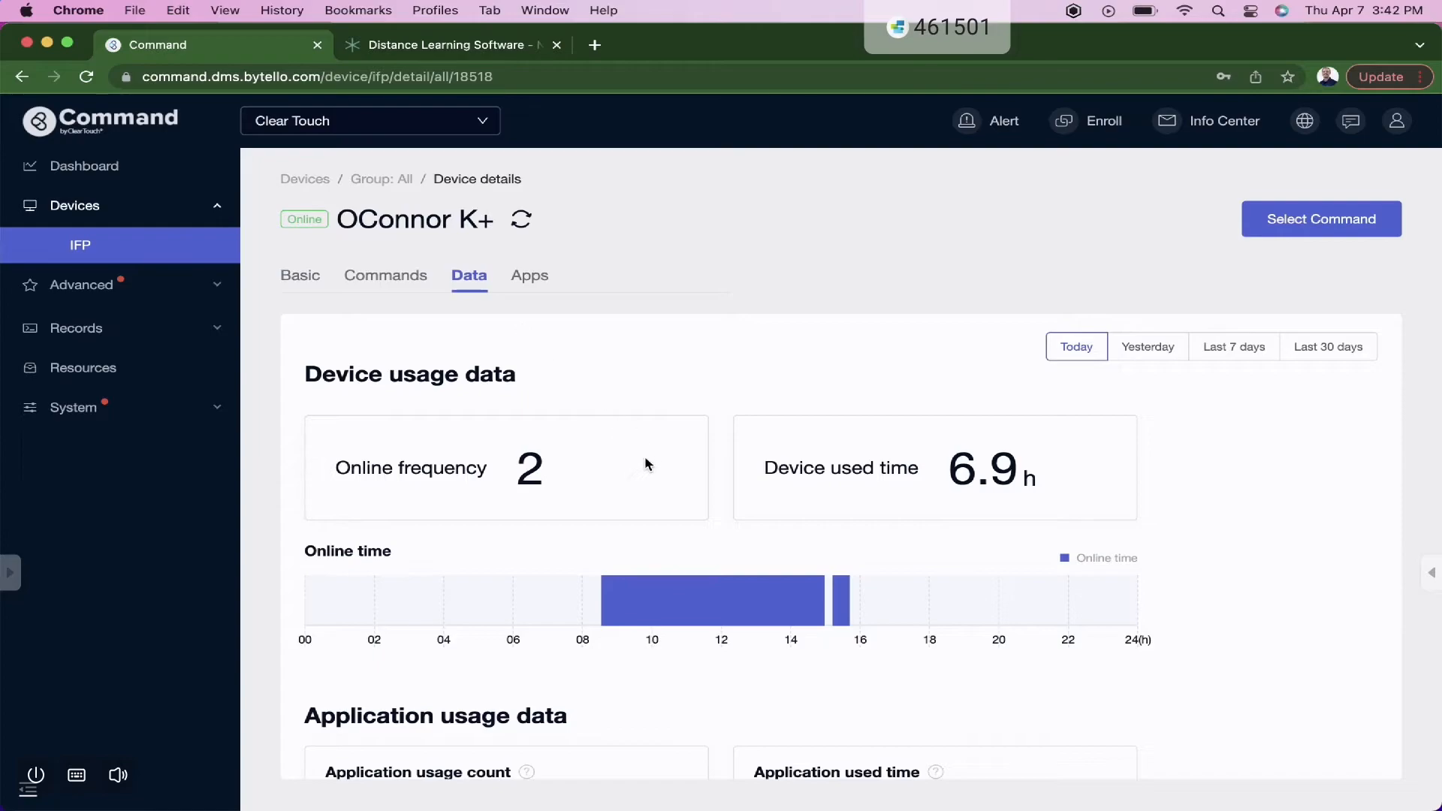
scroll("down", 3)
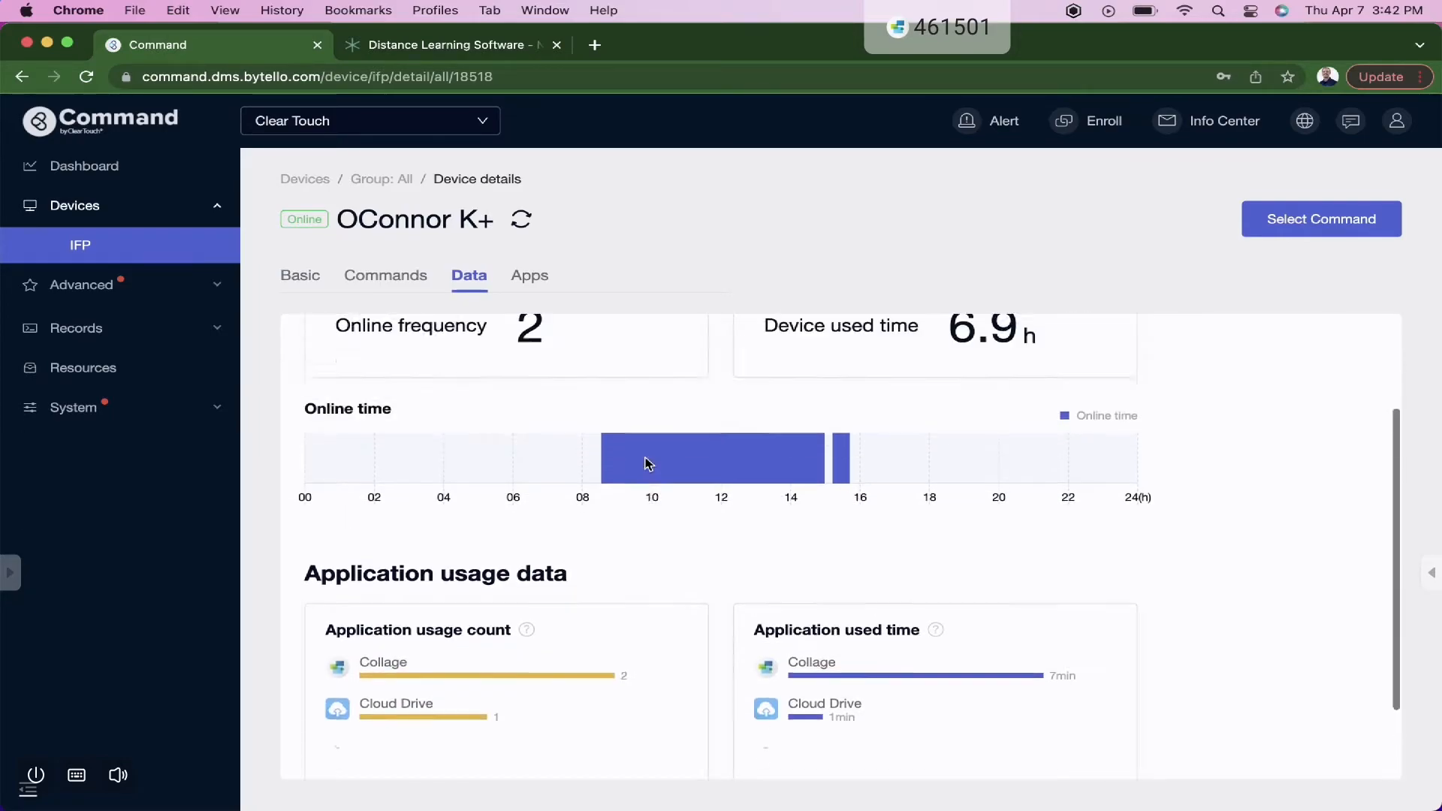
scroll("up", 3)
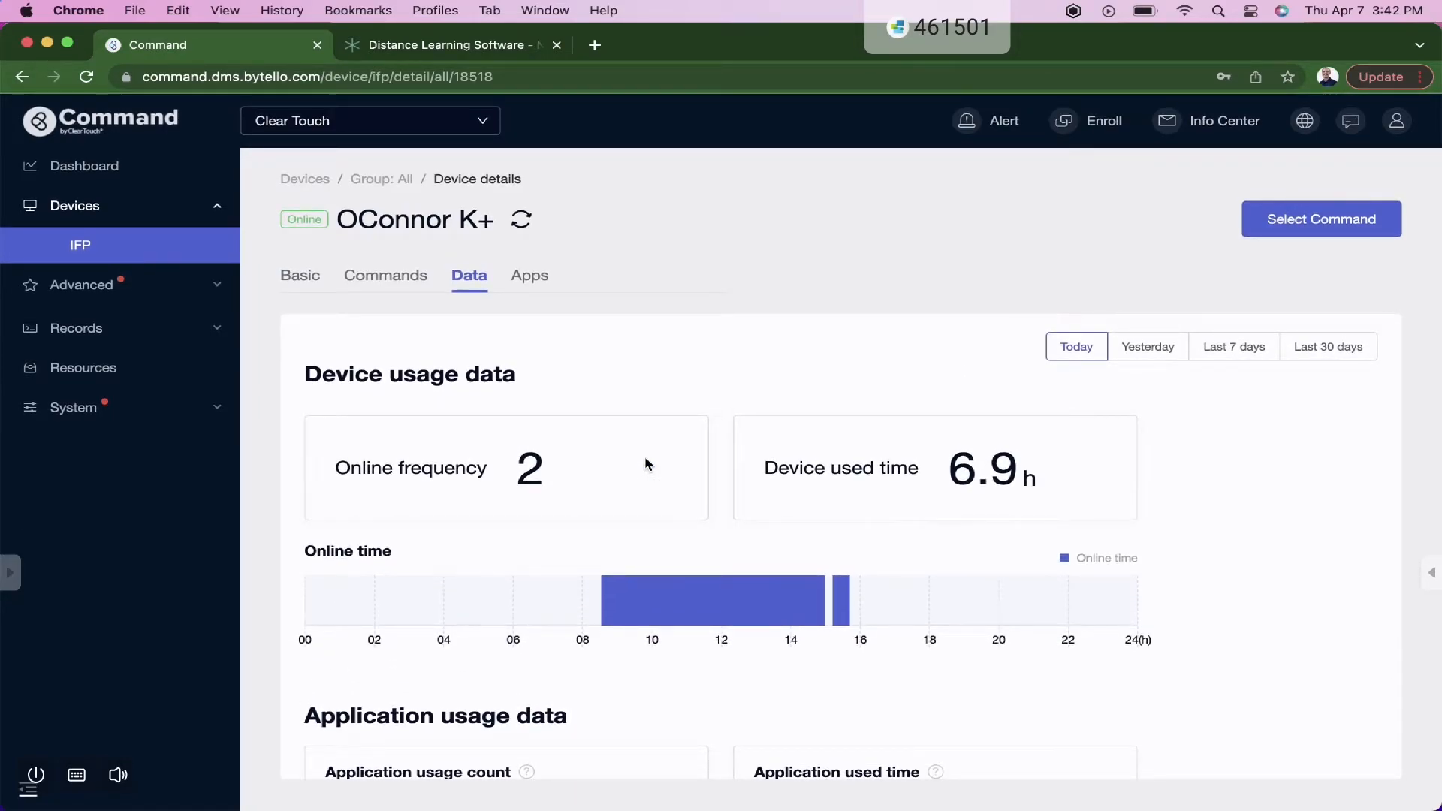
mouse_move(538, 291)
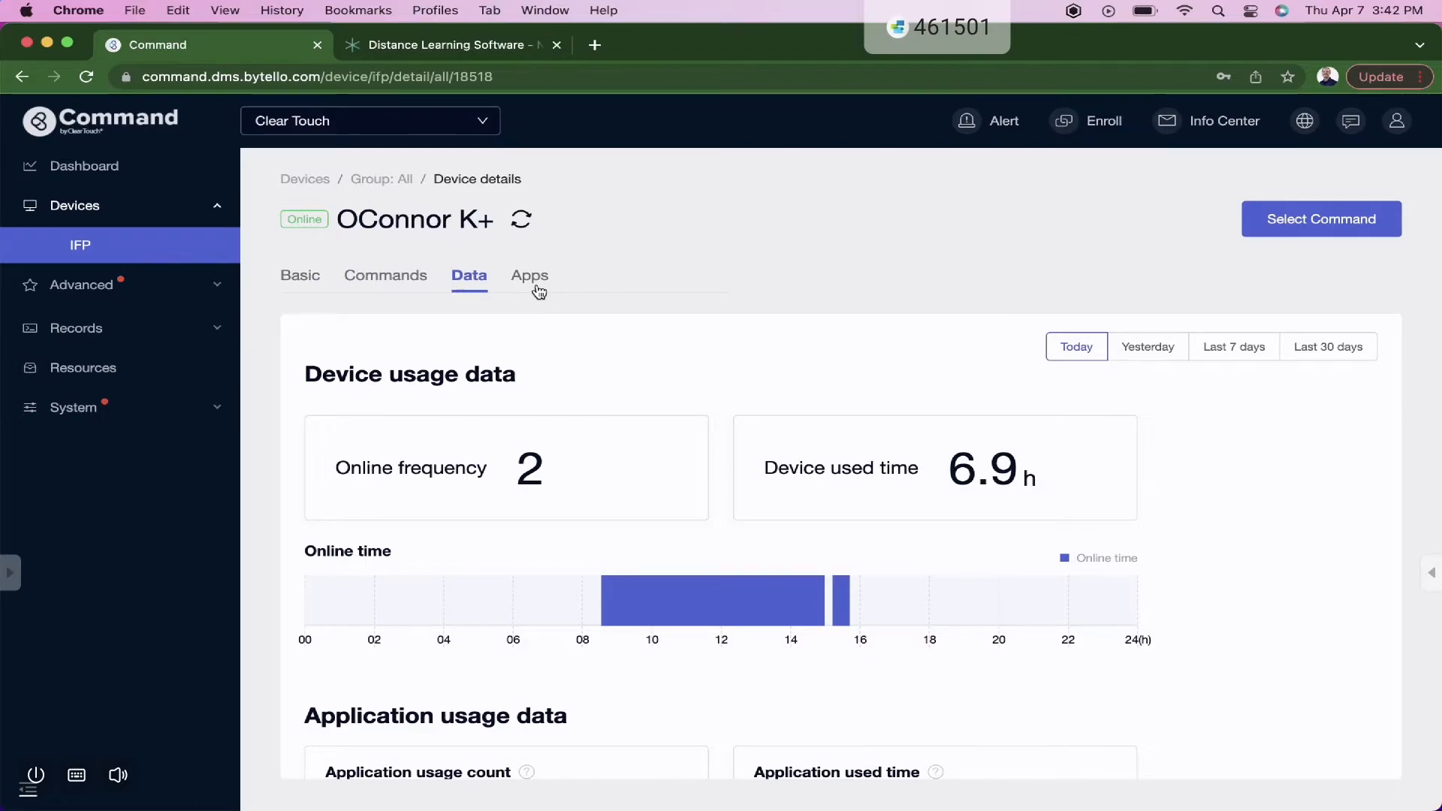
left_click(529, 274)
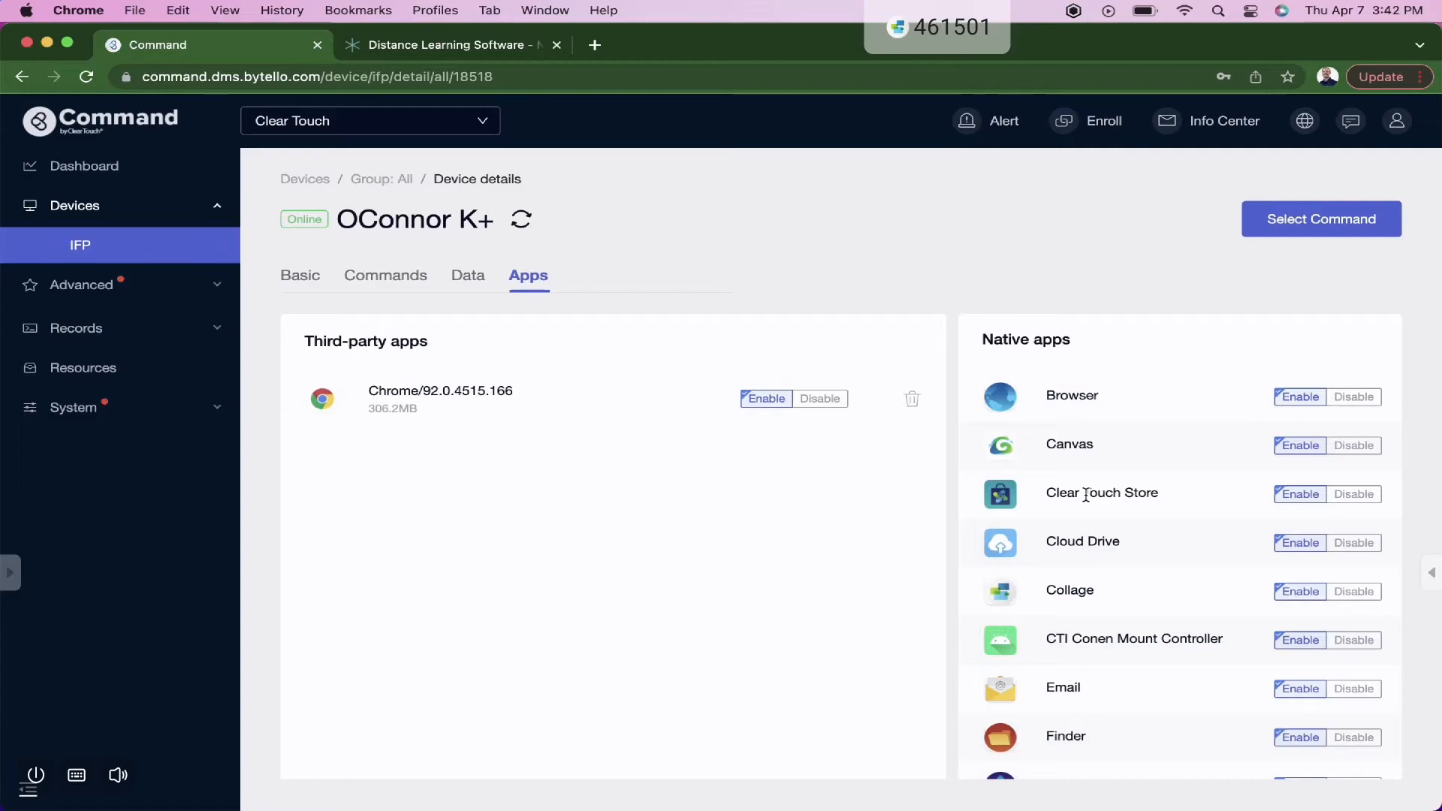
mouse_move(1263, 211)
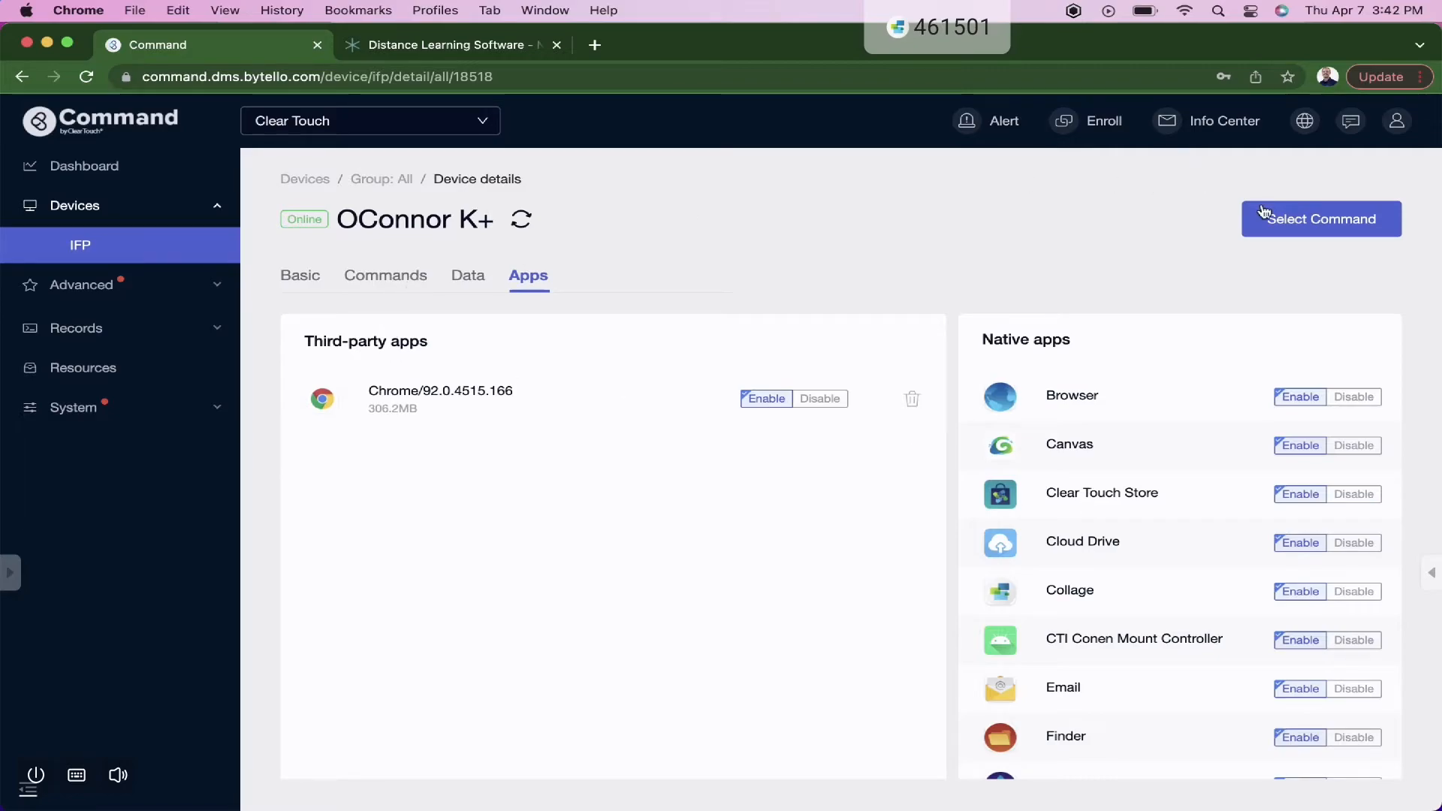
- Show the OConnor K+ command menu, then expand the Advanced sidebar section
left_click(1319, 218)
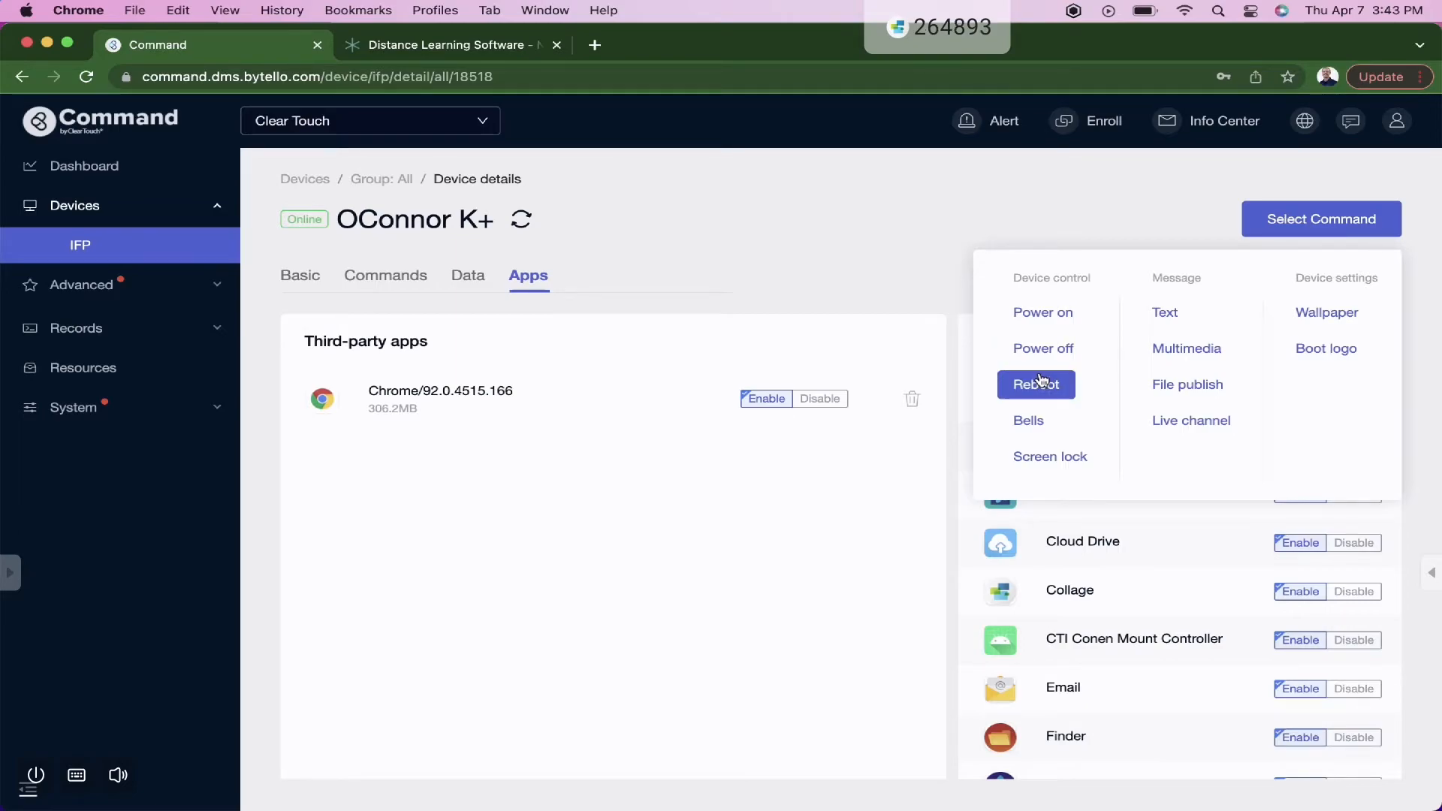
mouse_move(1301, 434)
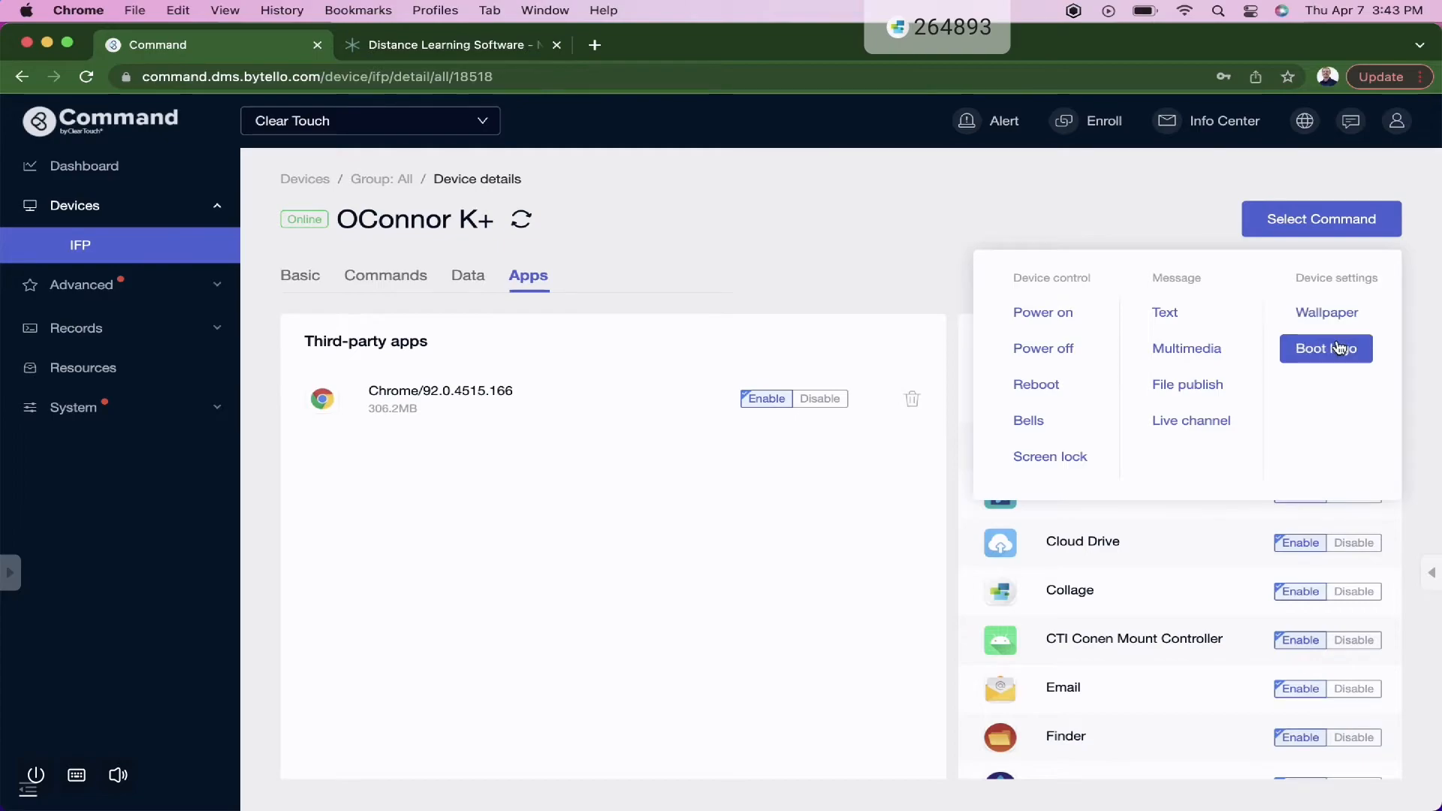
mouse_move(217, 288)
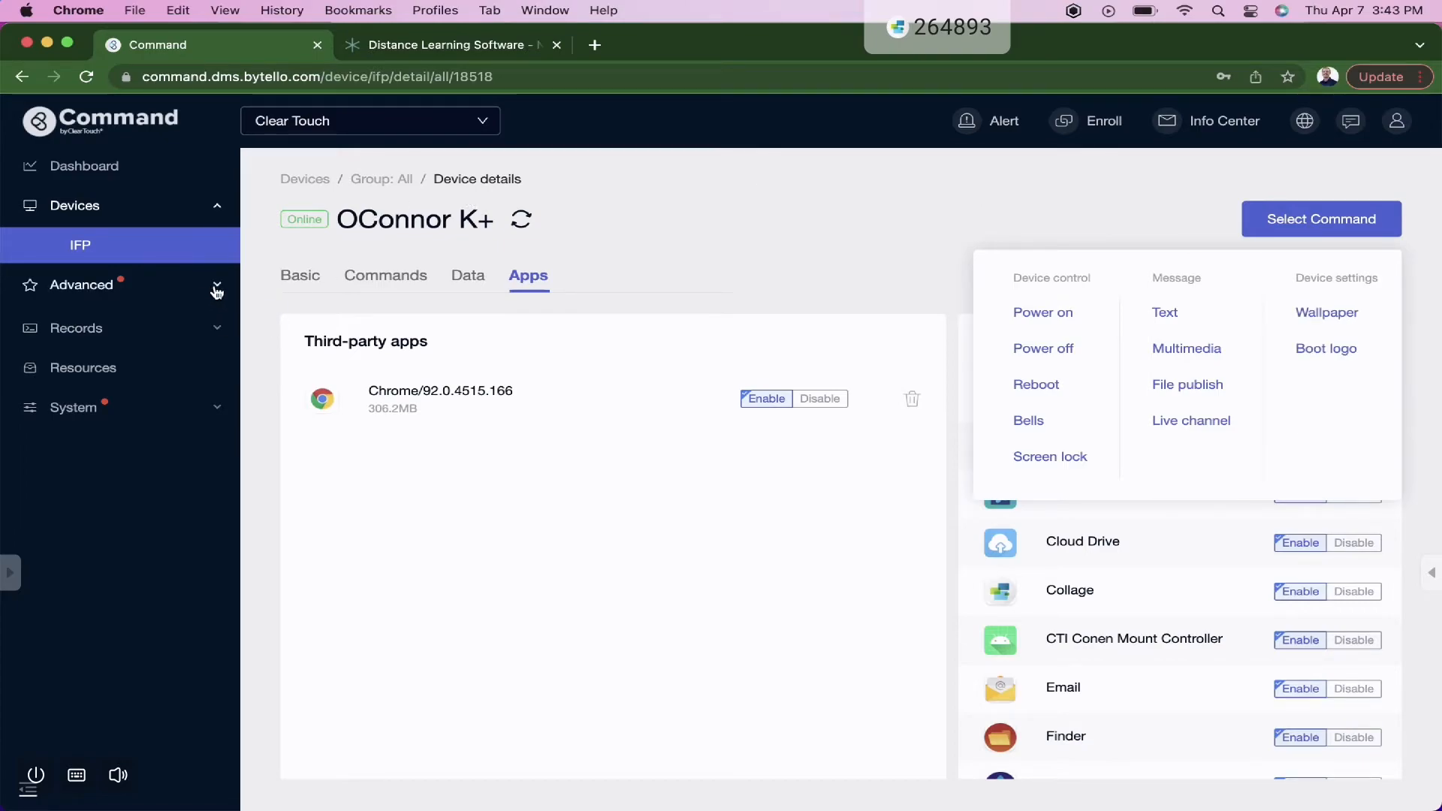
left_click(81, 284)
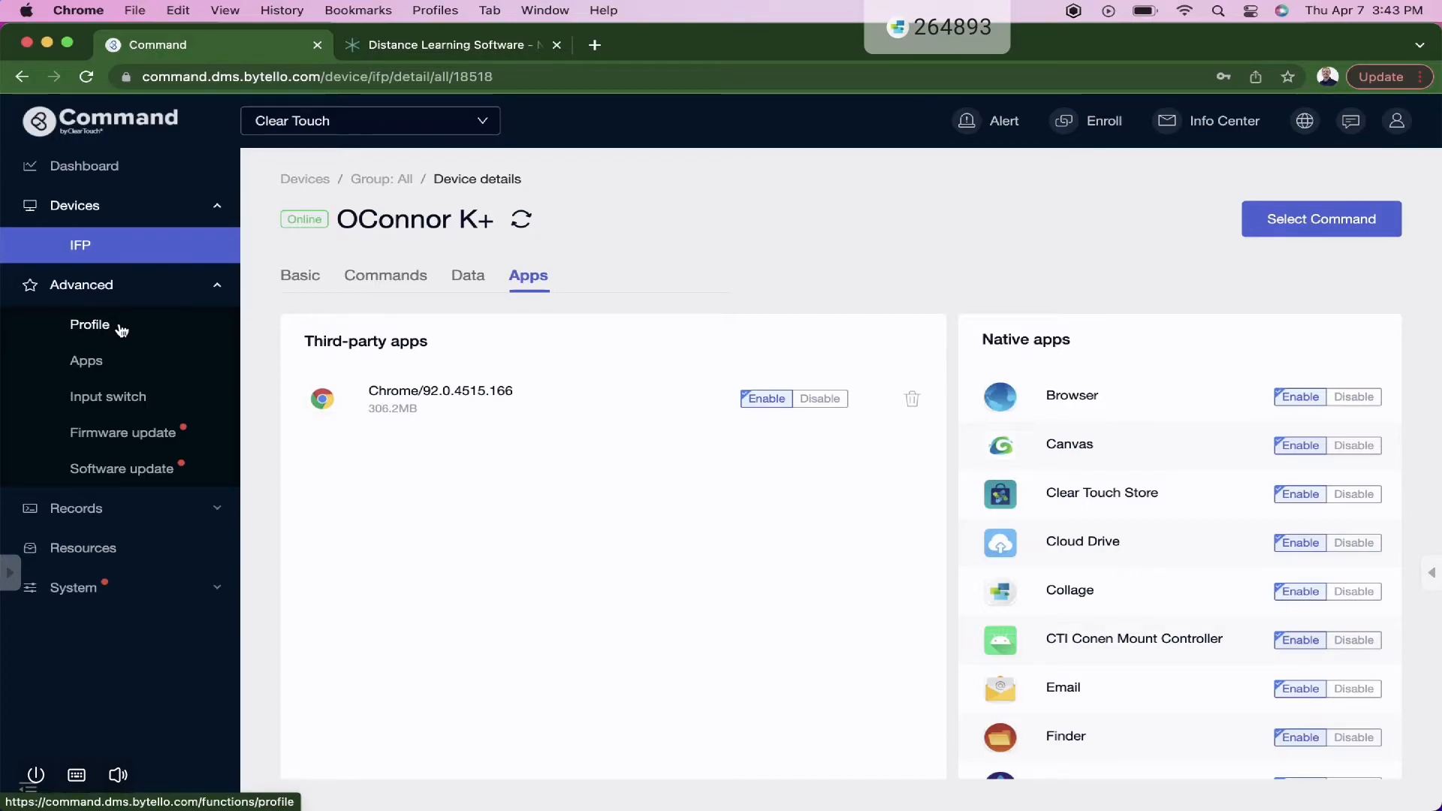
- Open the Advanced > Profile page listing Clear Touch Elementary, RRISD and Studio Demo Panels
left_click(89, 324)
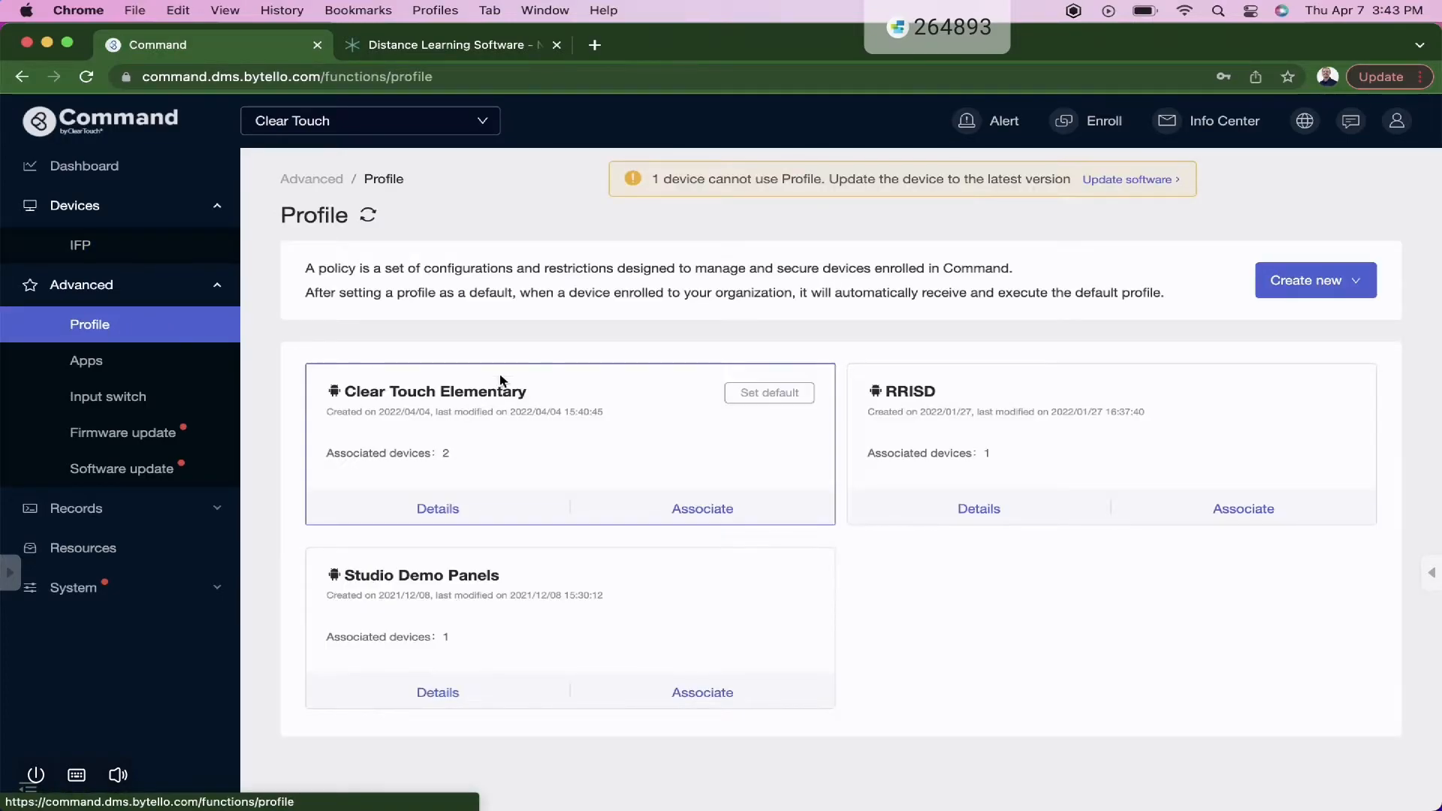
mouse_move(515, 385)
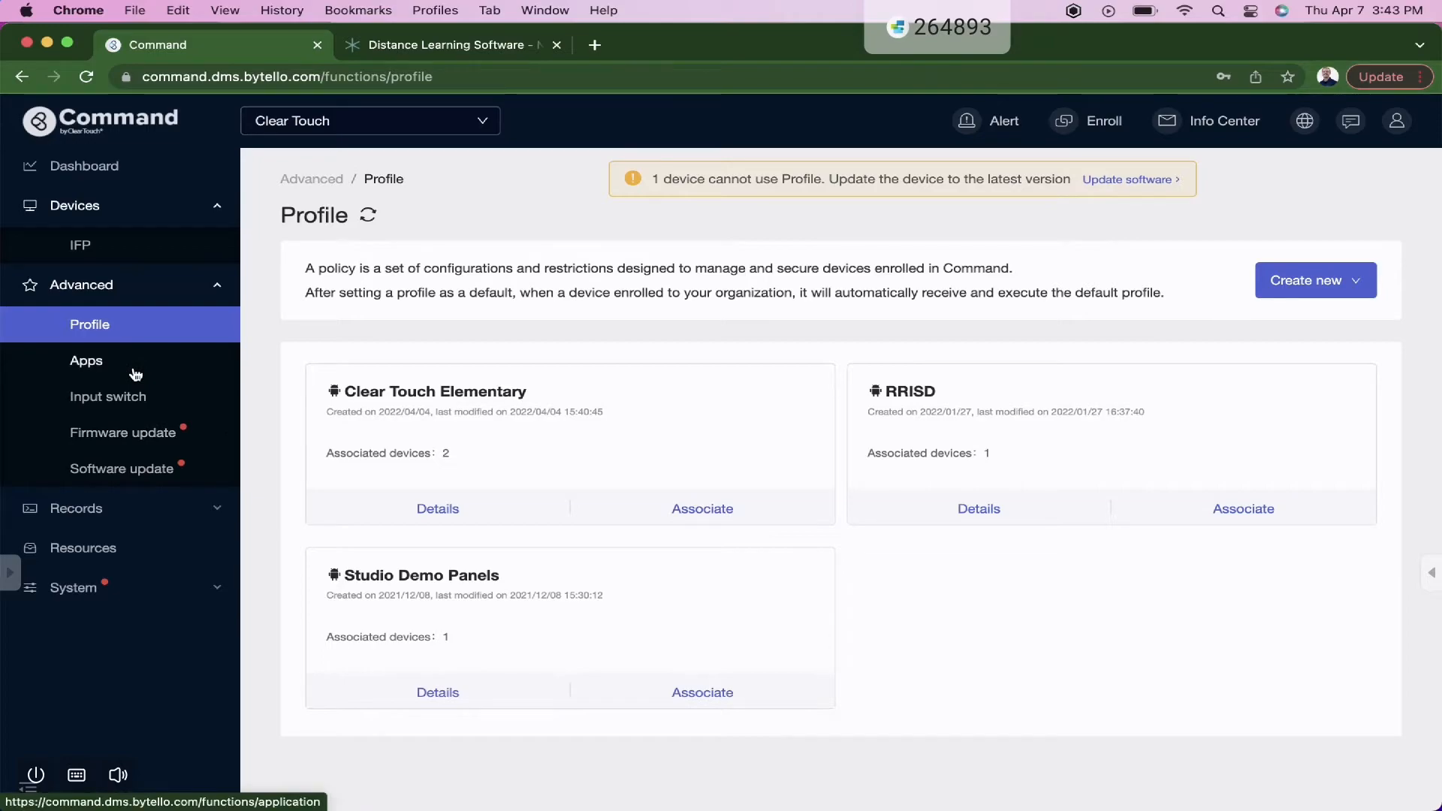
- Visit the Apps, Input switch and Firmware update pages, then expand Records
left_click(86, 360)
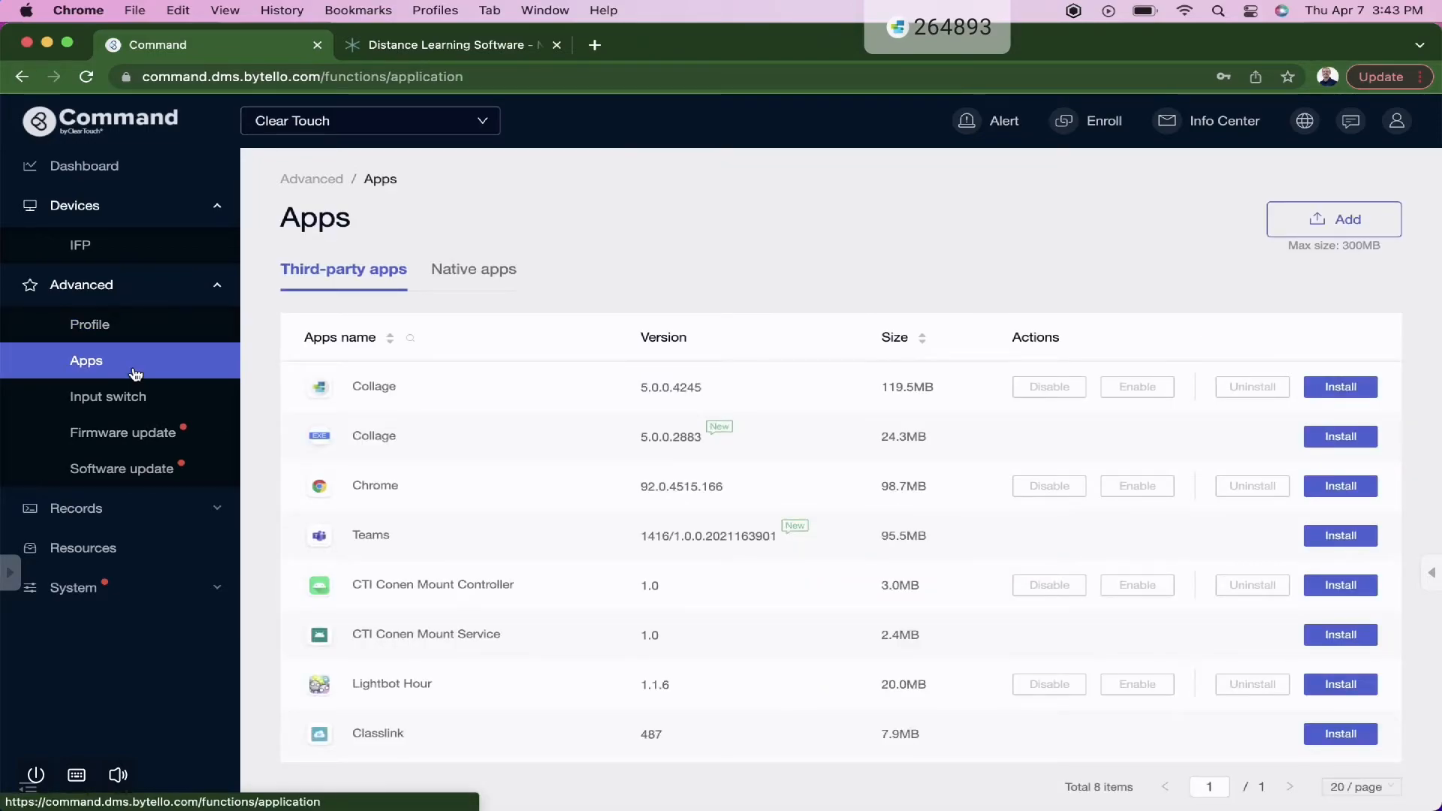
mouse_move(805, 265)
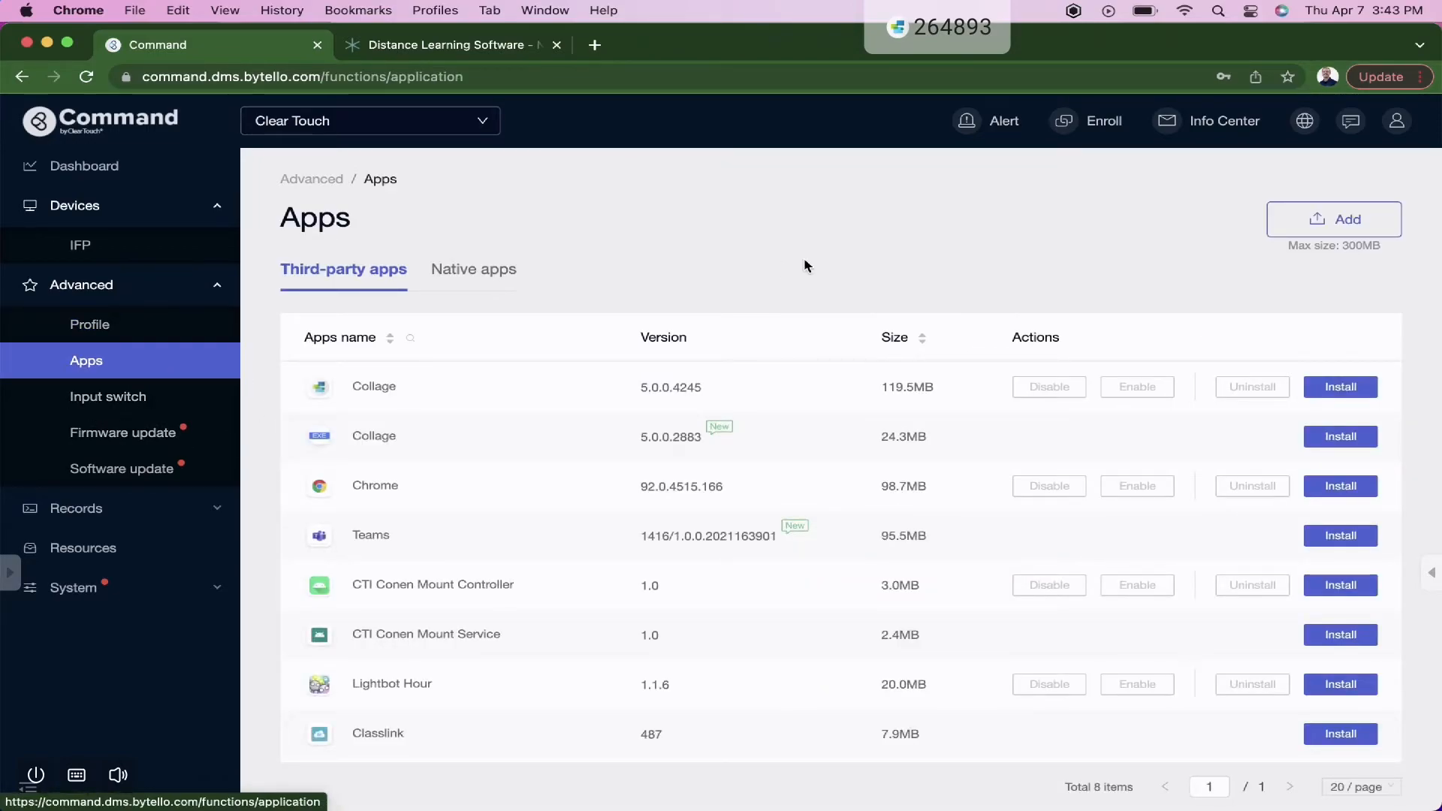
mouse_move(1110, 222)
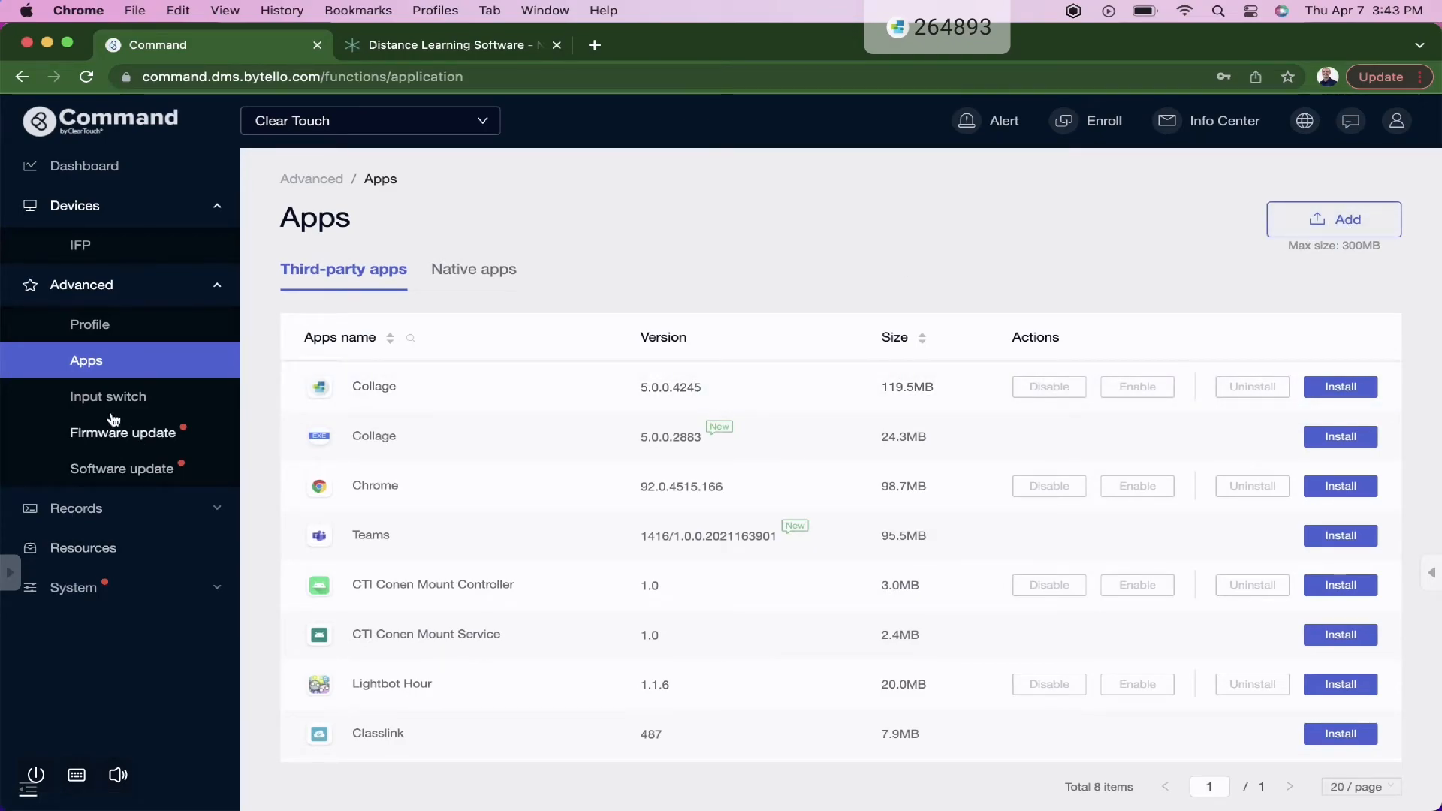
left_click(108, 397)
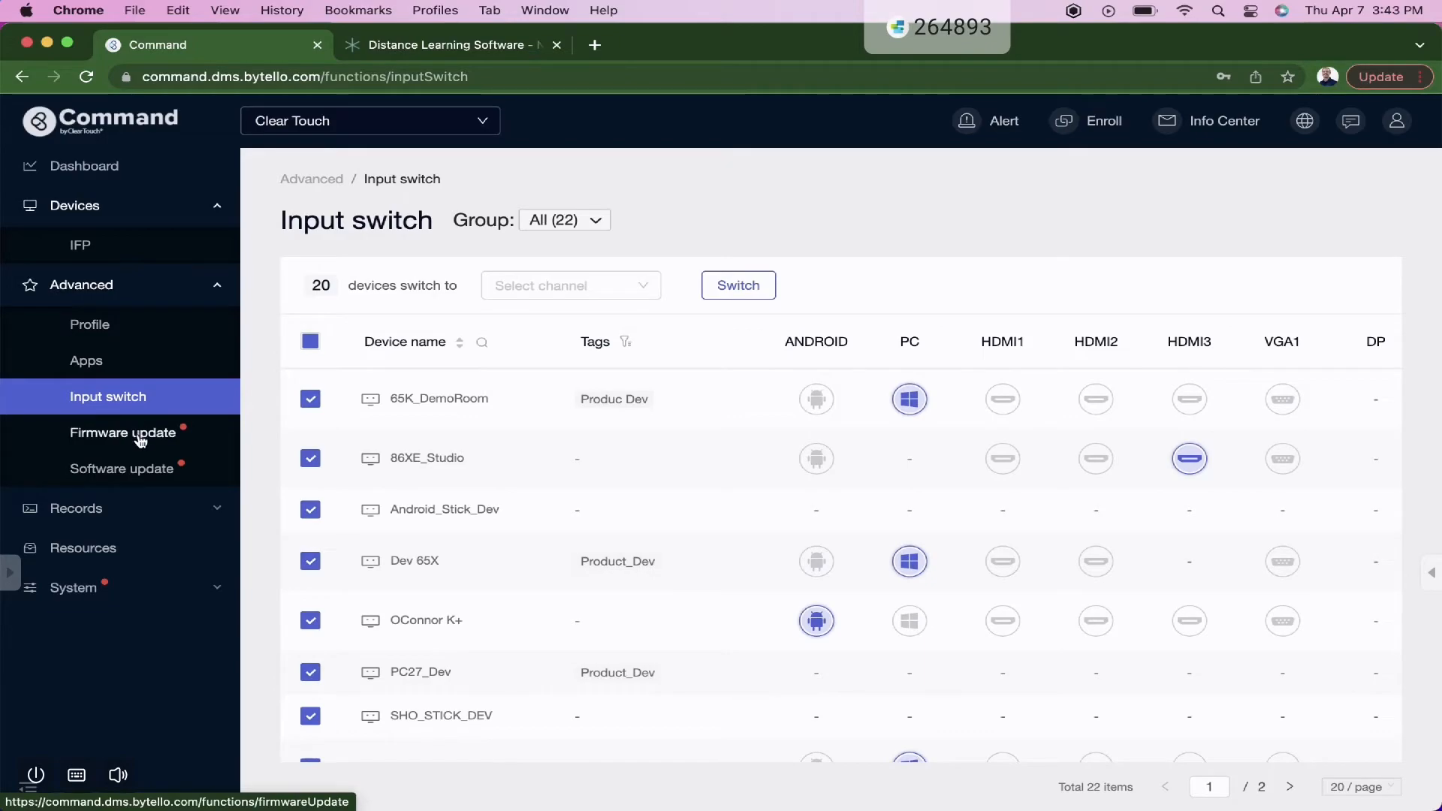
left_click(123, 433)
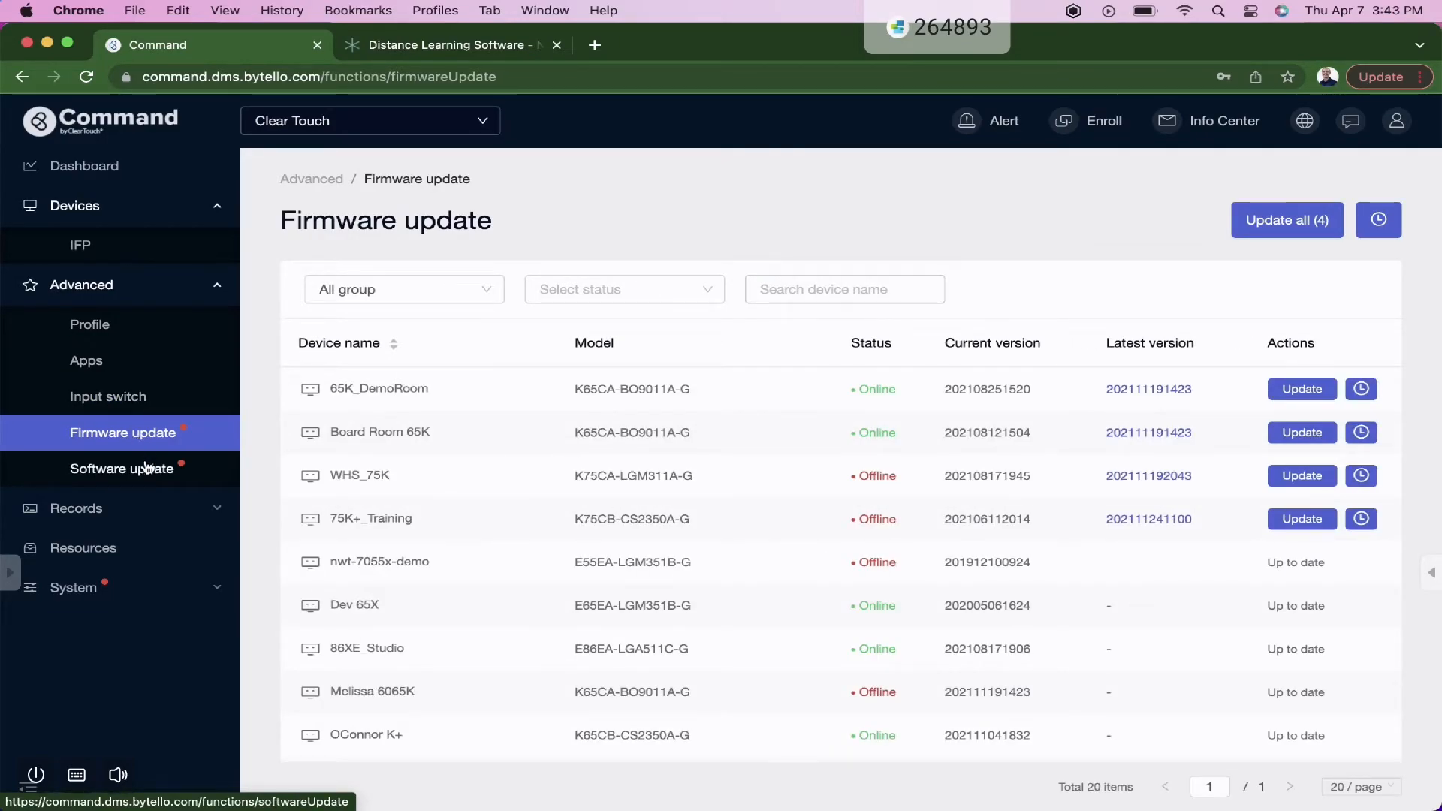
mouse_move(131, 509)
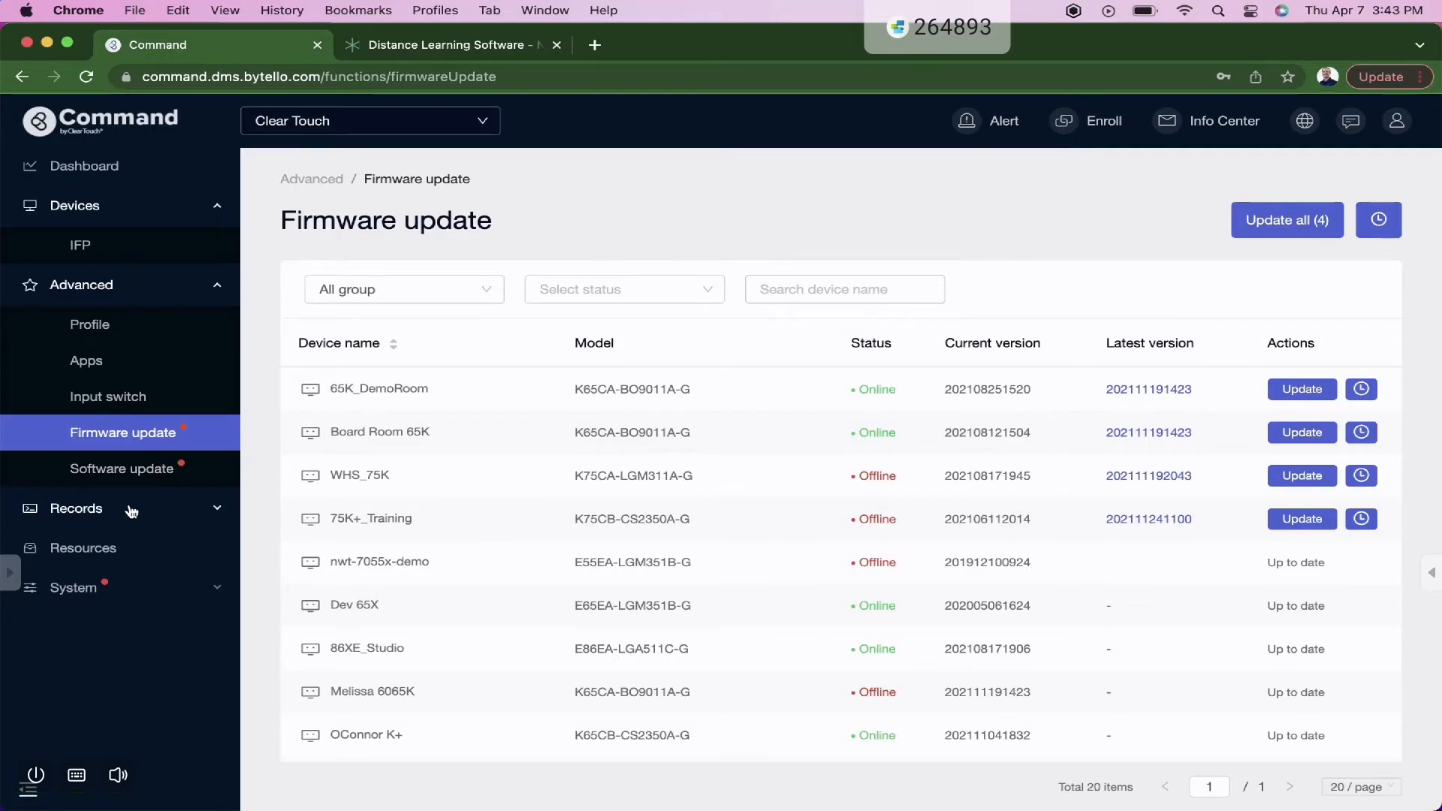
left_click(77, 508)
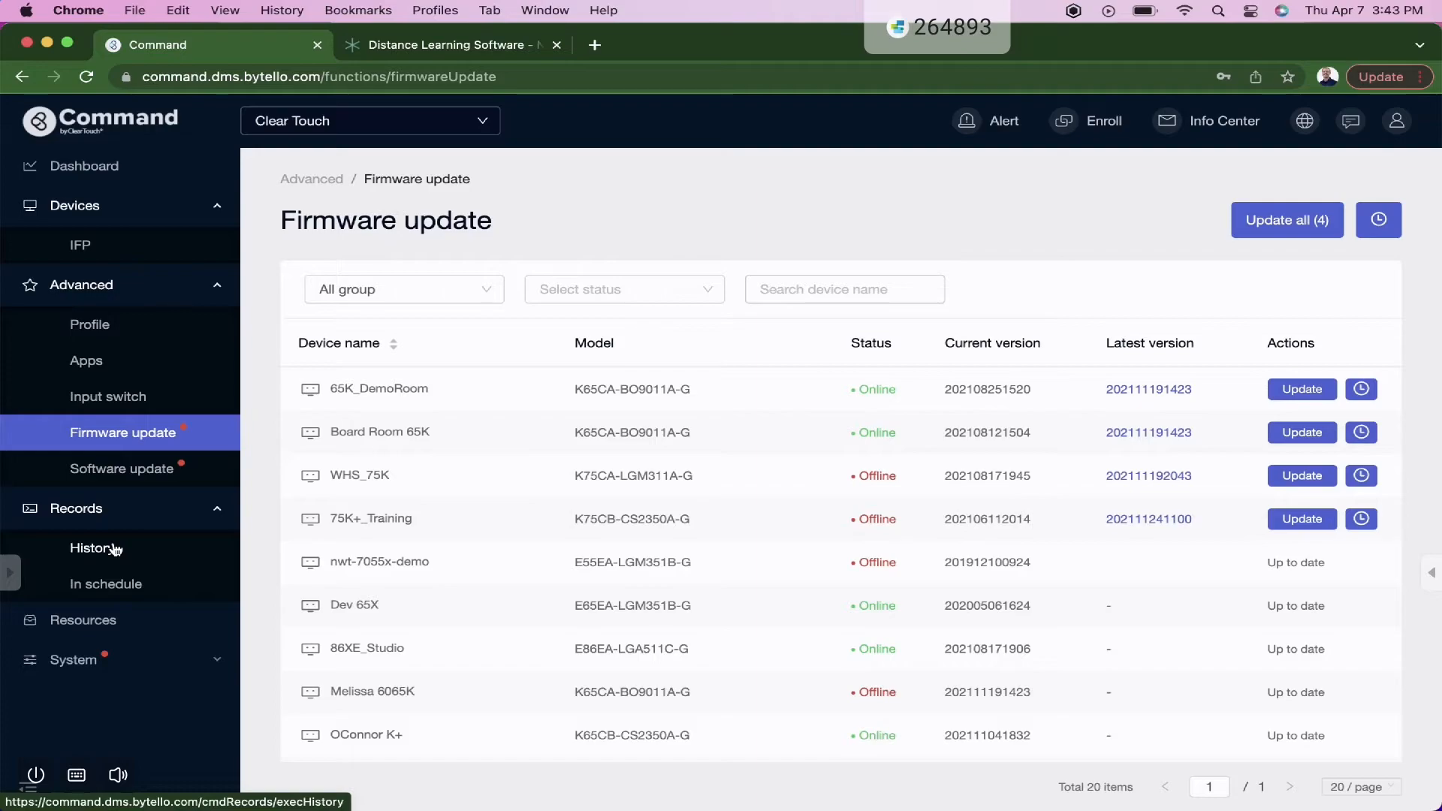
- View Records > History, then the empty Records > In schedule page
left_click(95, 548)
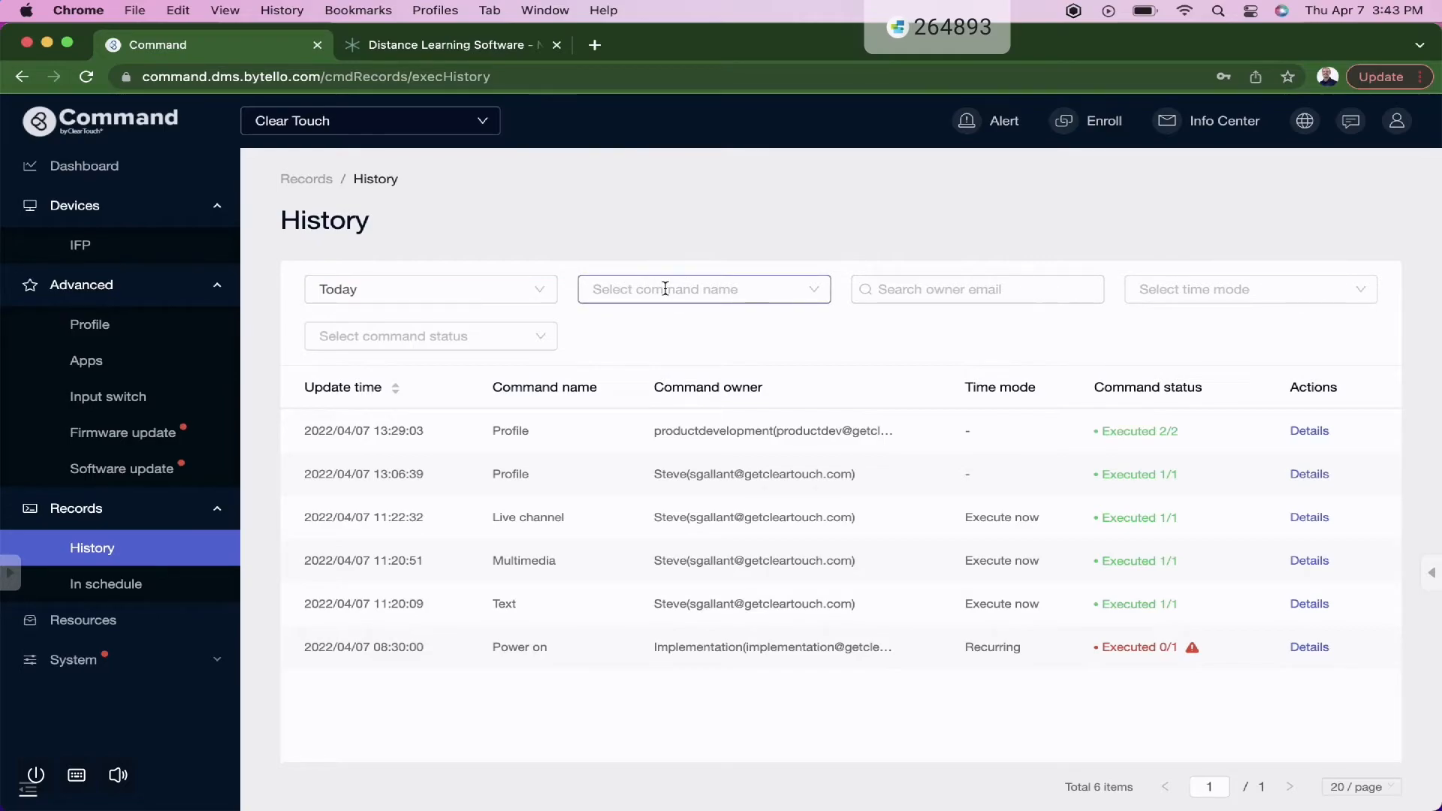
mouse_move(106, 584)
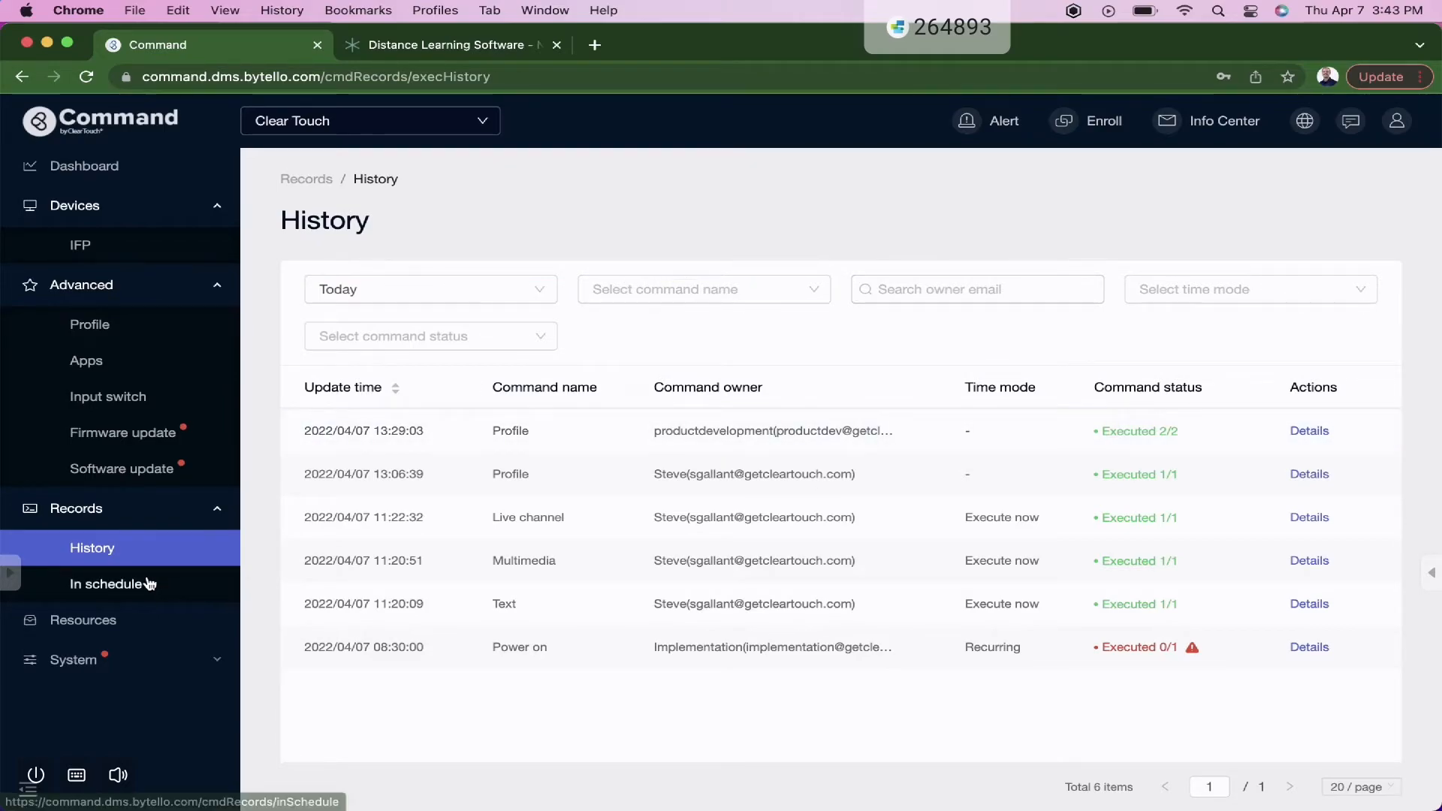
left_click(110, 584)
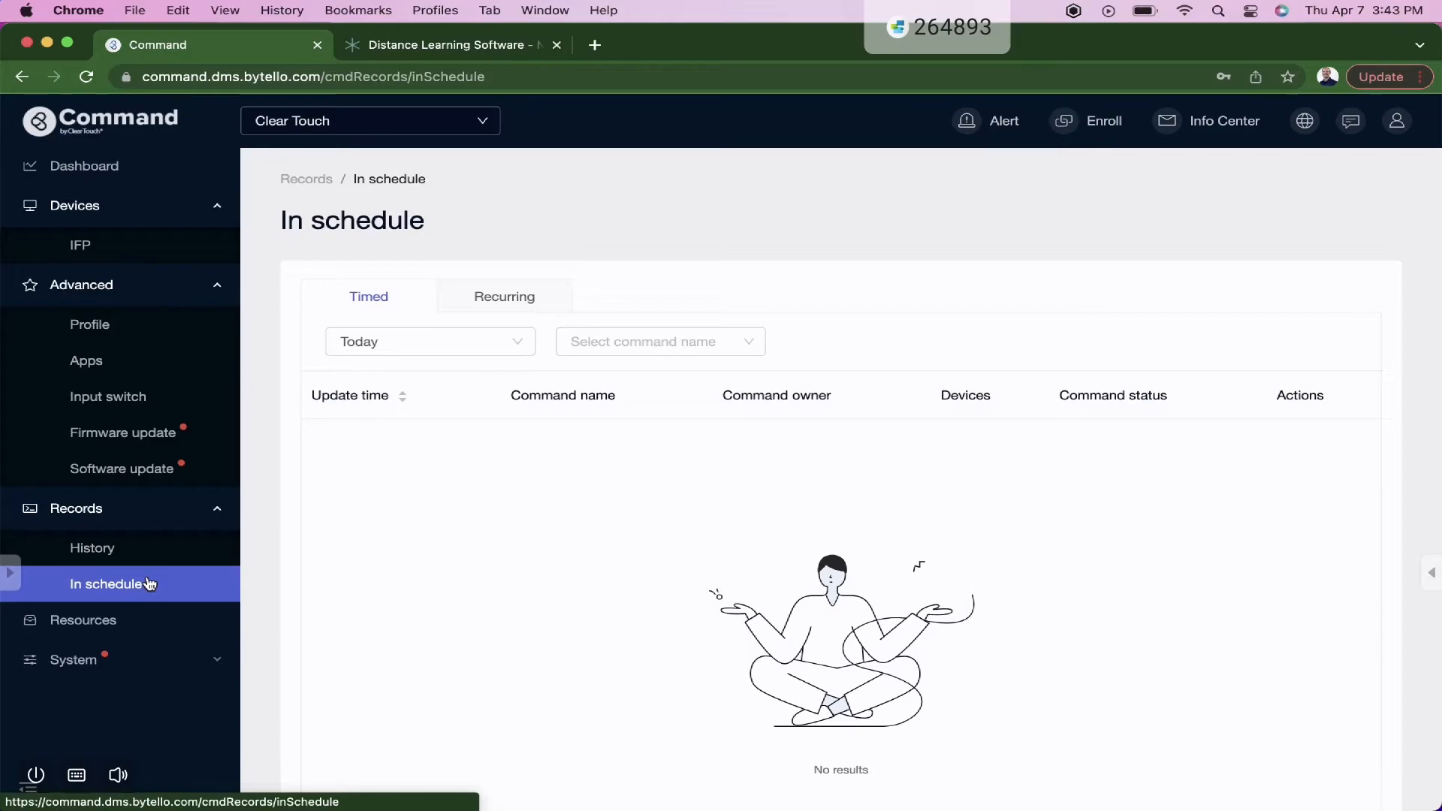
mouse_move(110, 267)
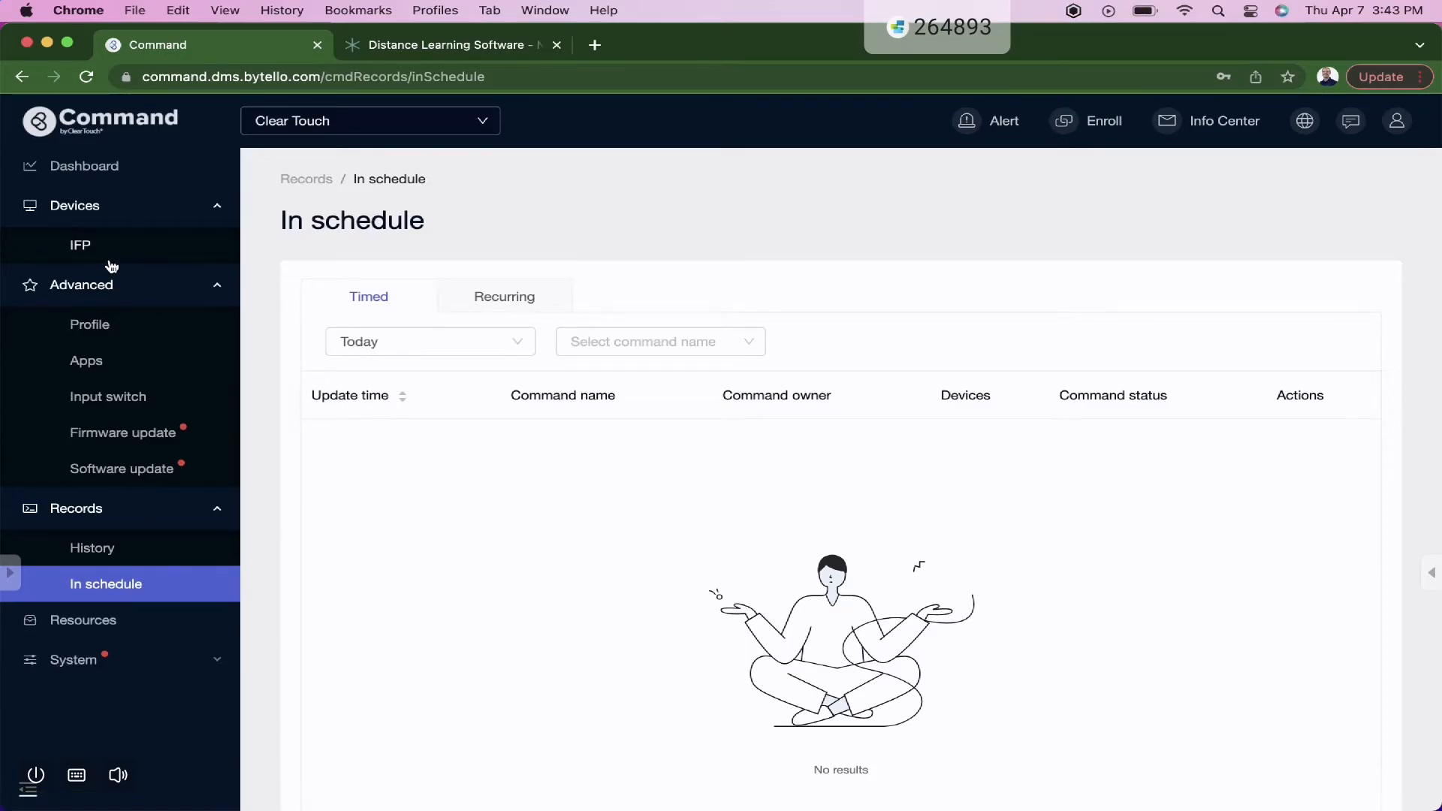
mouse_move(97, 262)
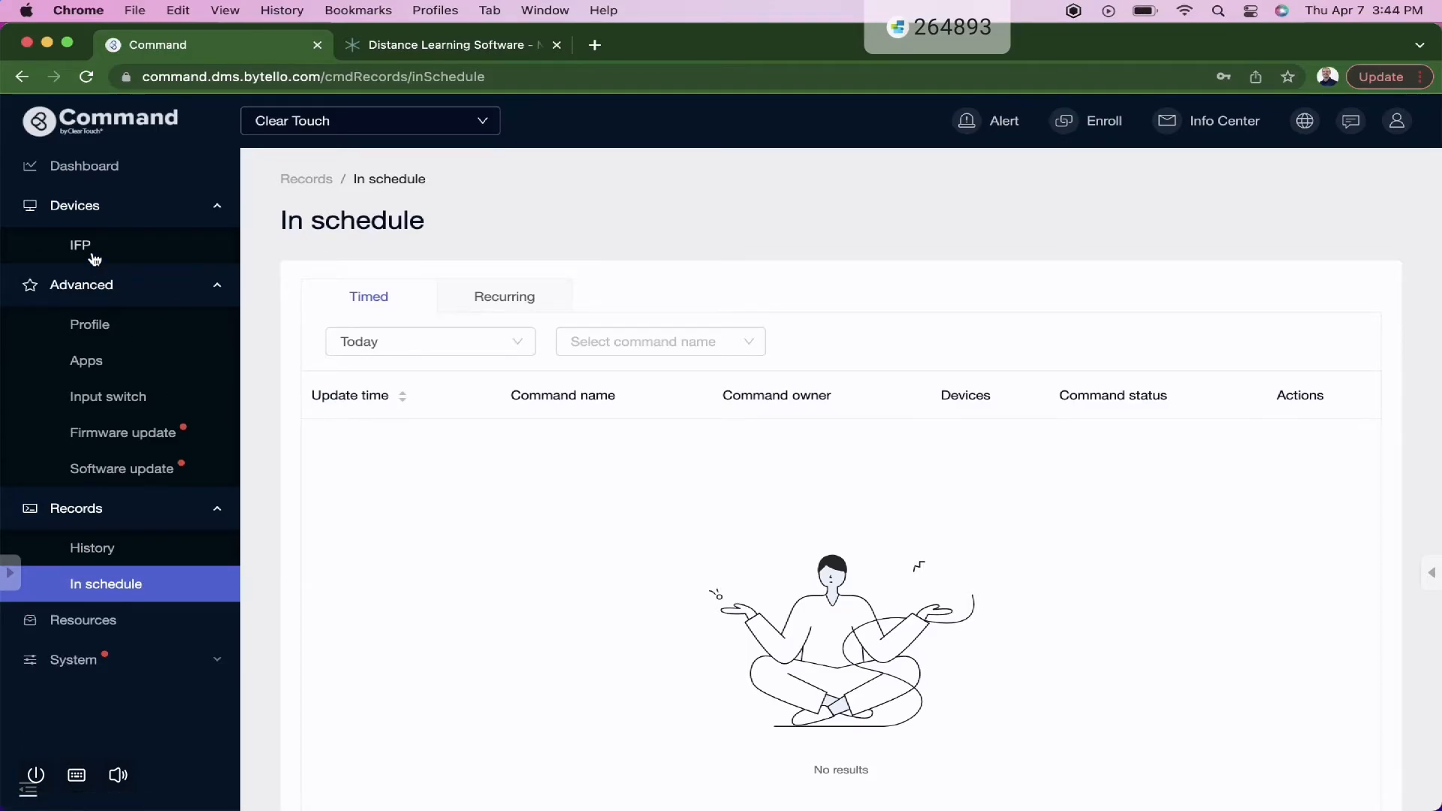
left_click(80, 245)
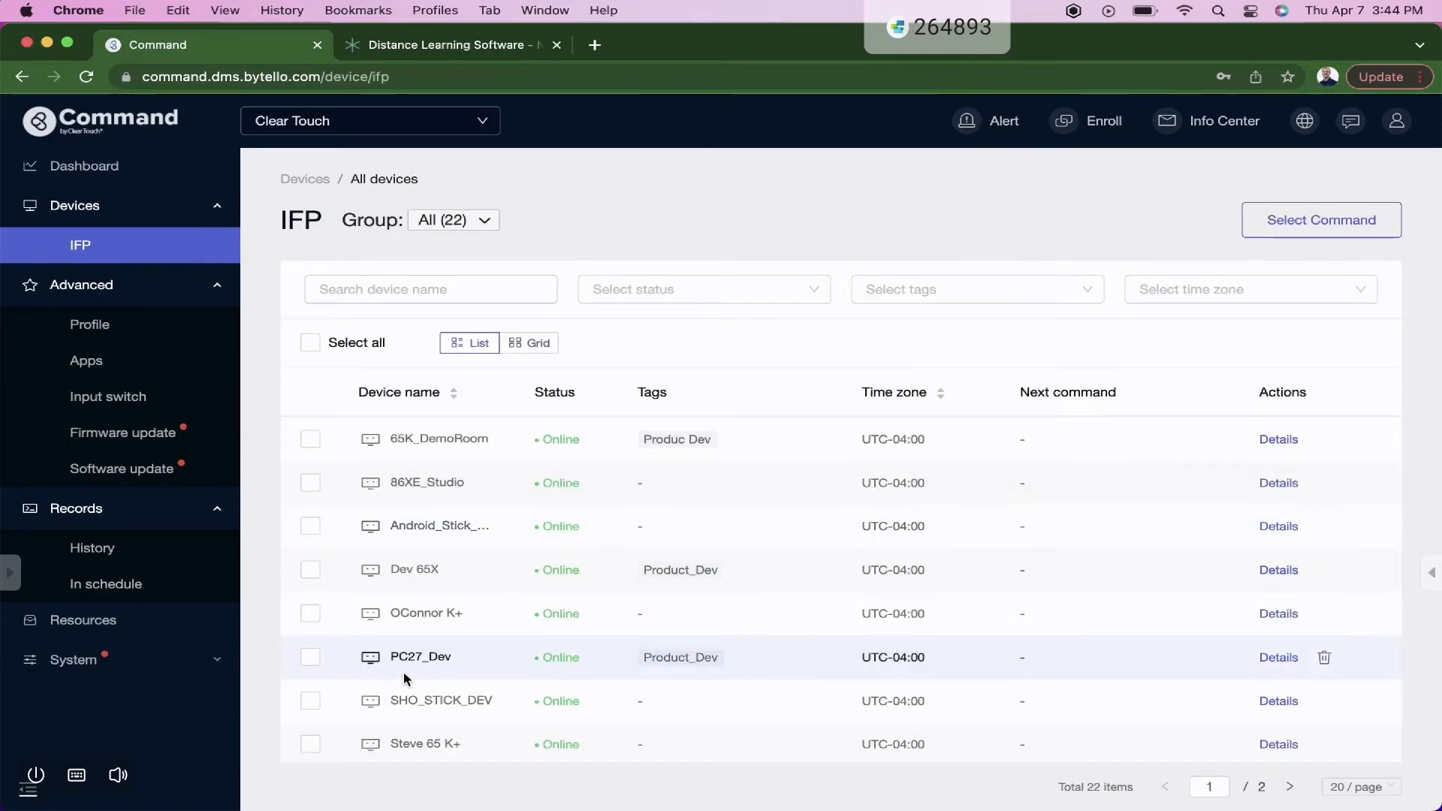
left_click(310, 614)
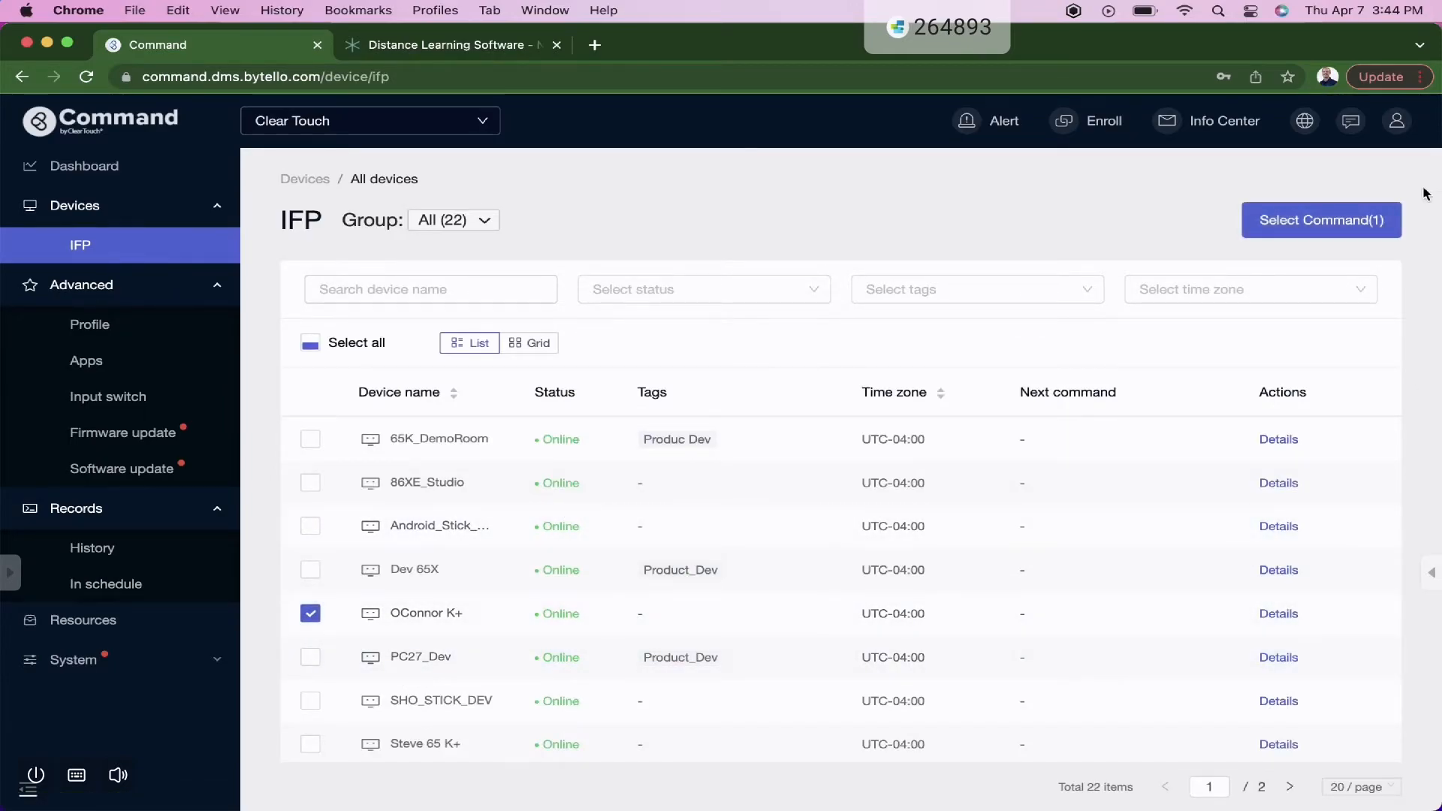
left_click(1319, 220)
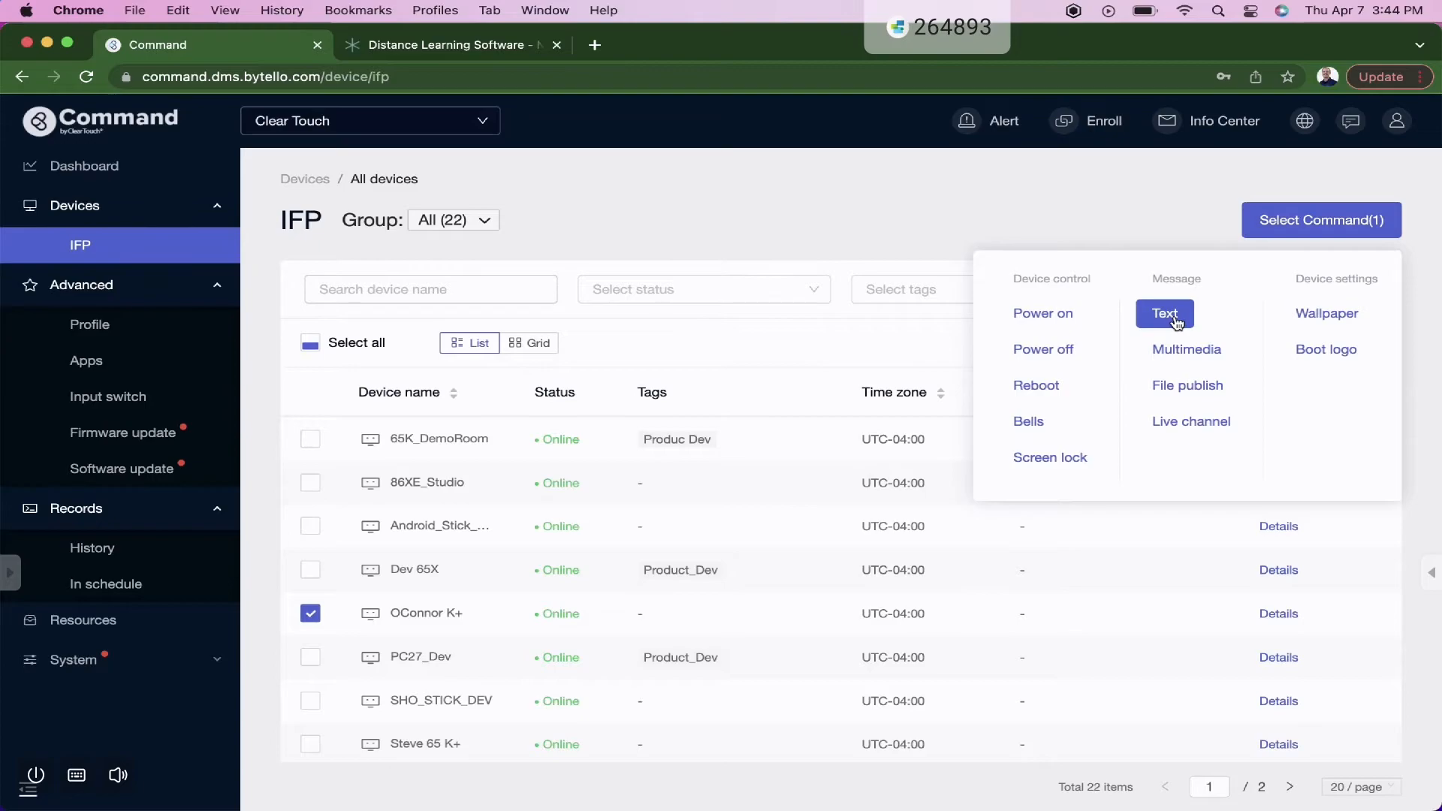
left_click(1164, 312)
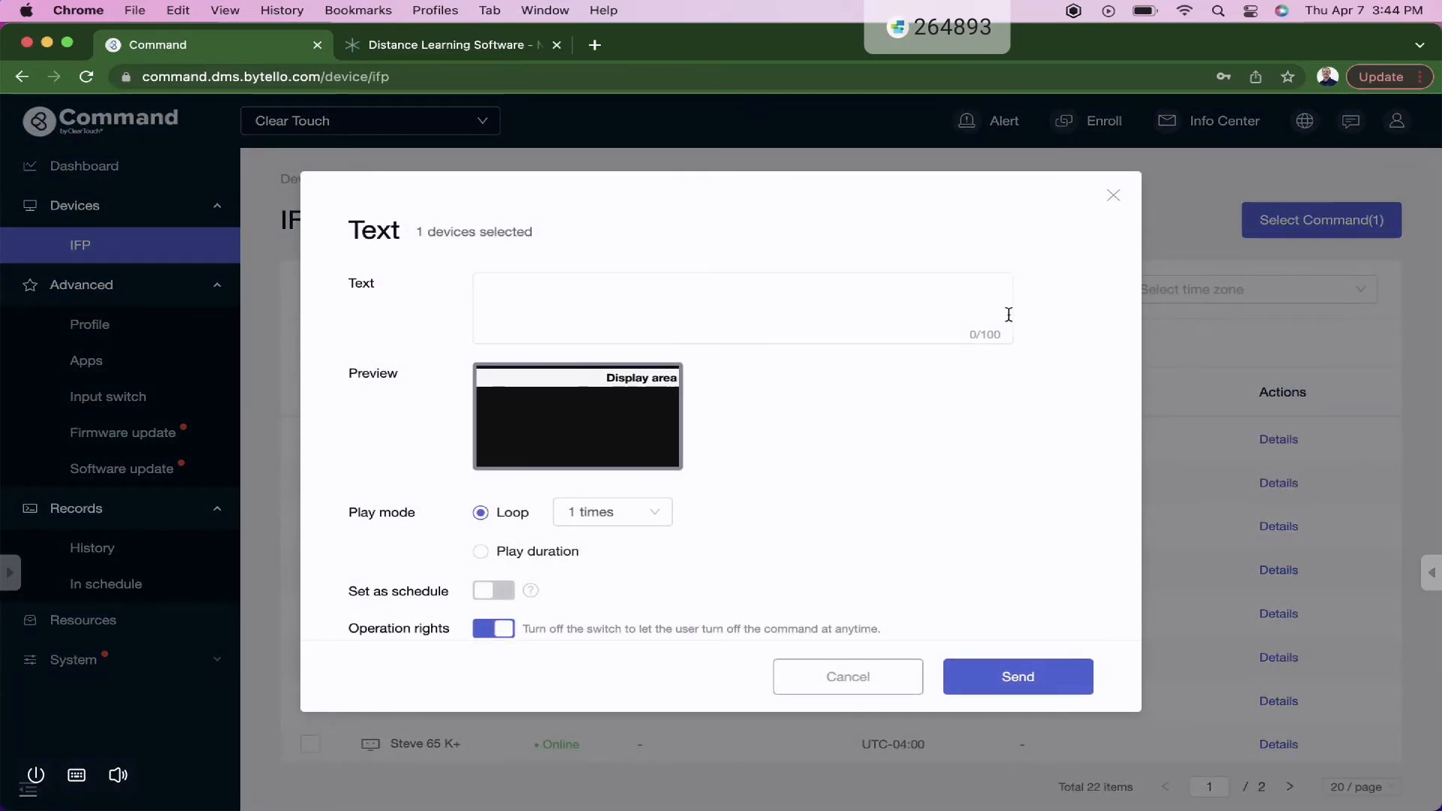
left_click(741, 308)
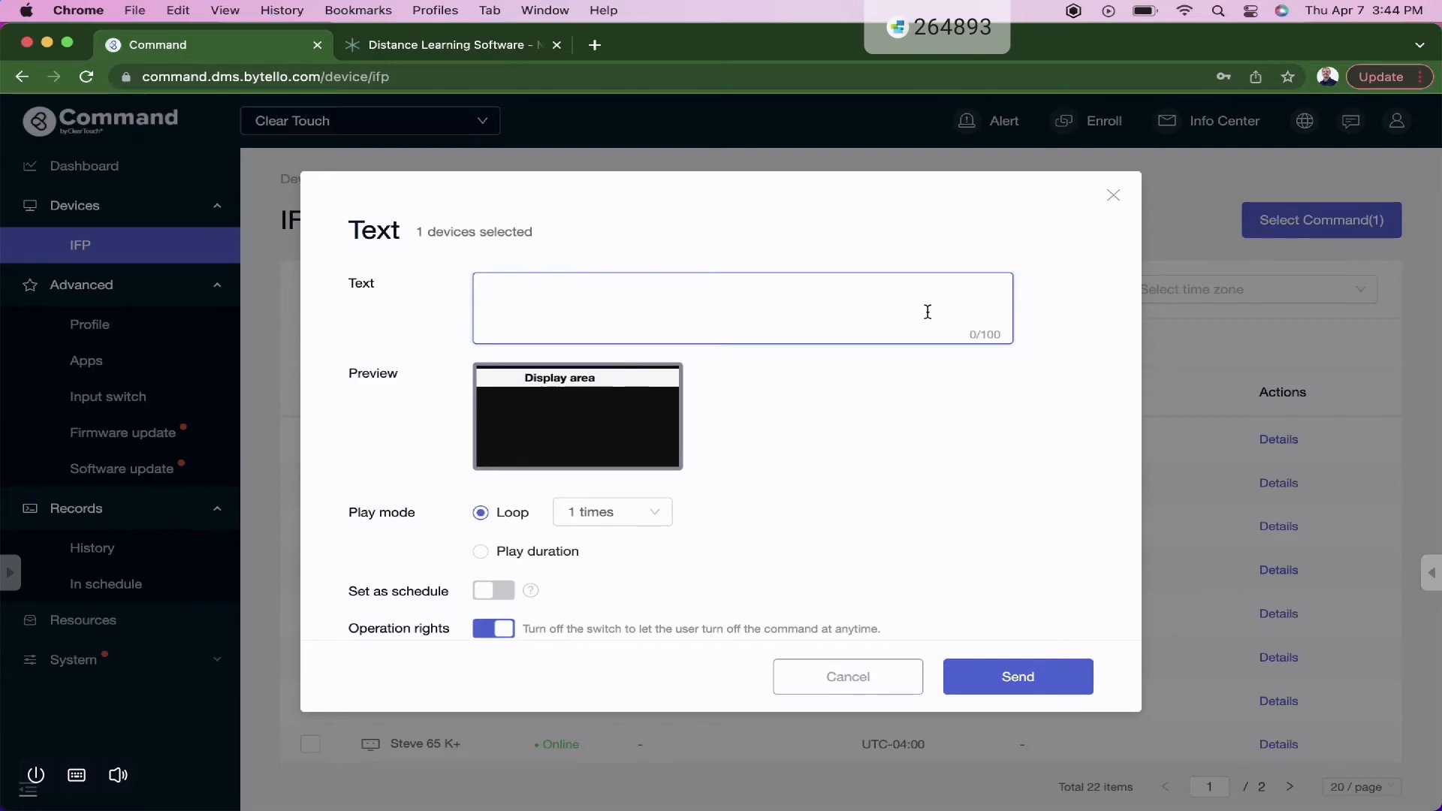
type("Early D")
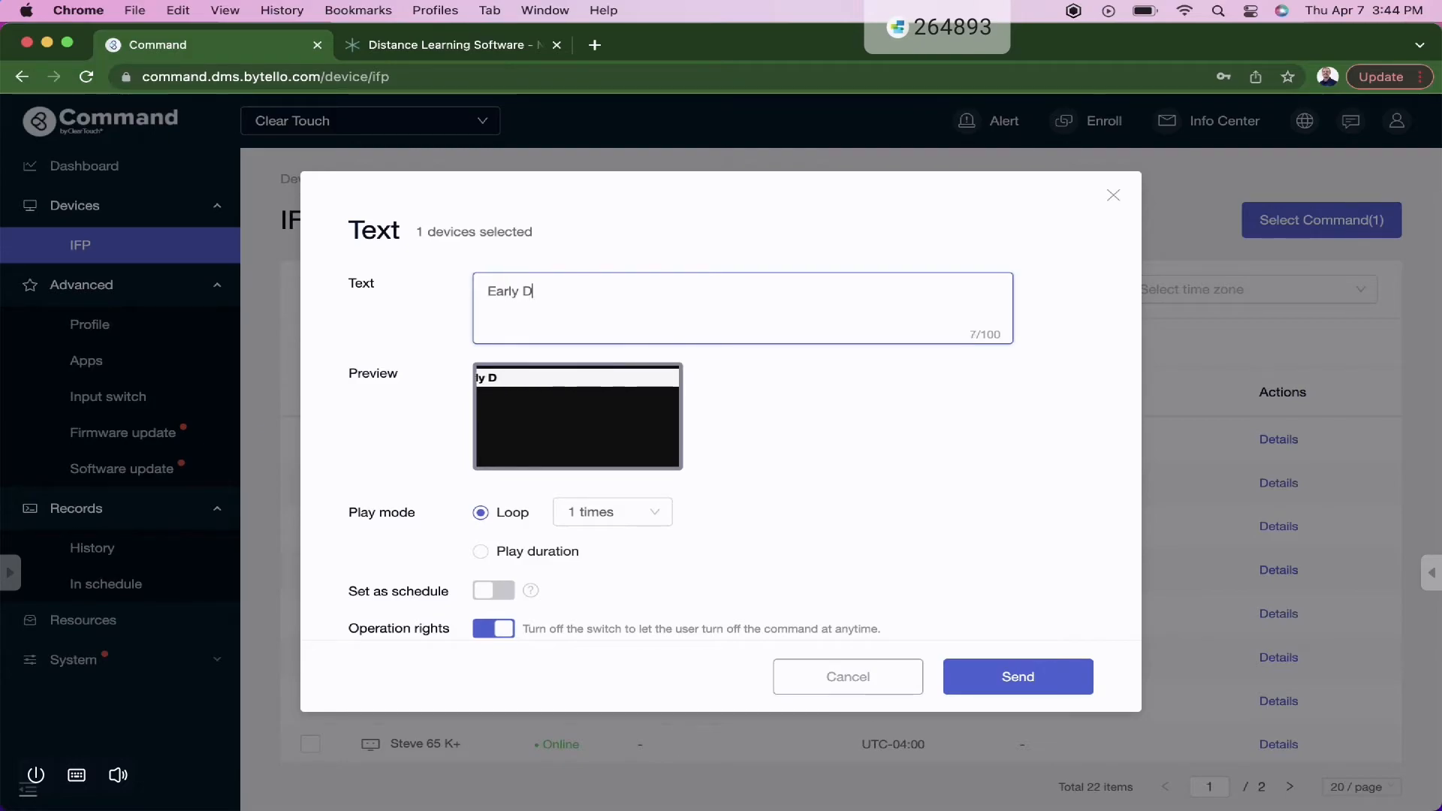
type("ismissal")
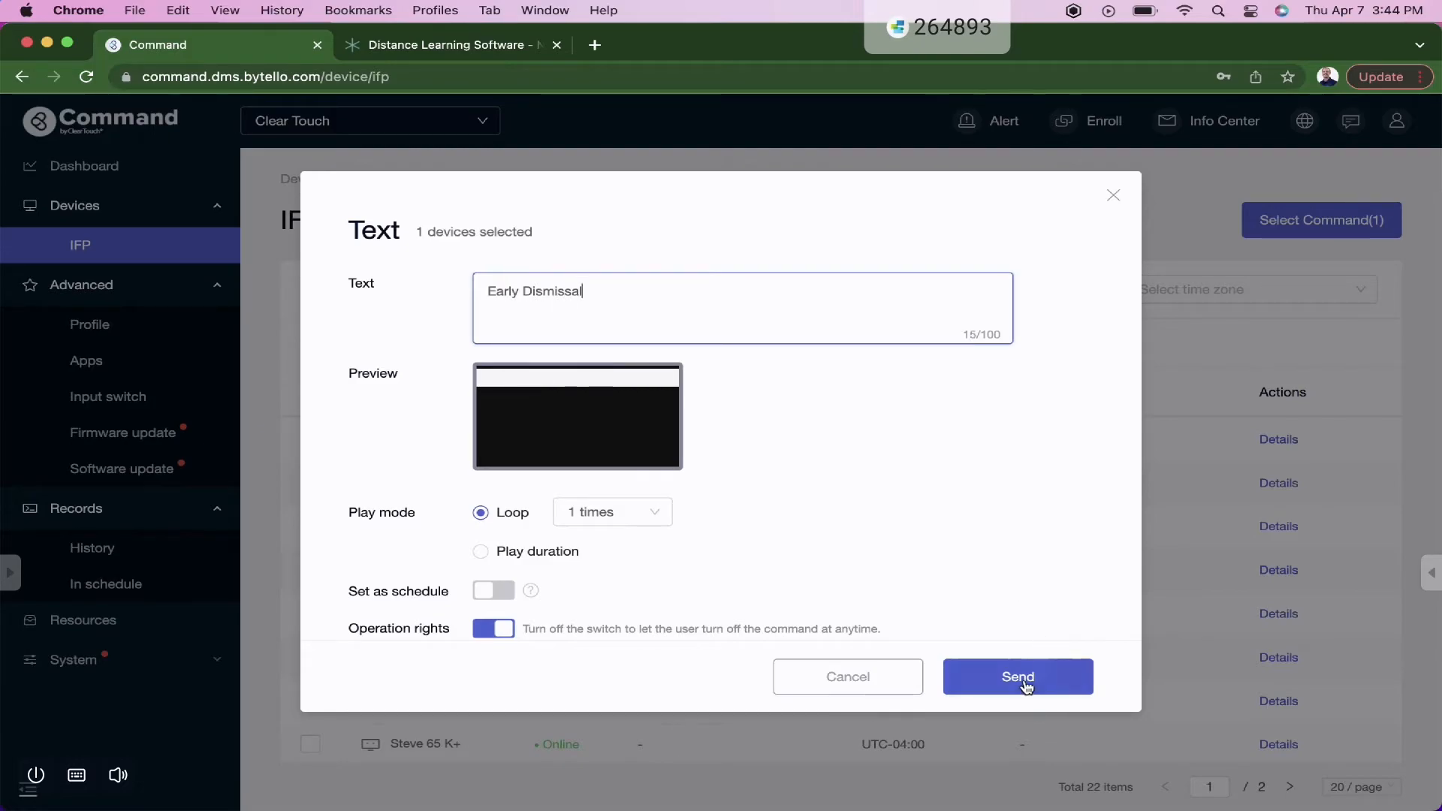
left_click(1016, 676)
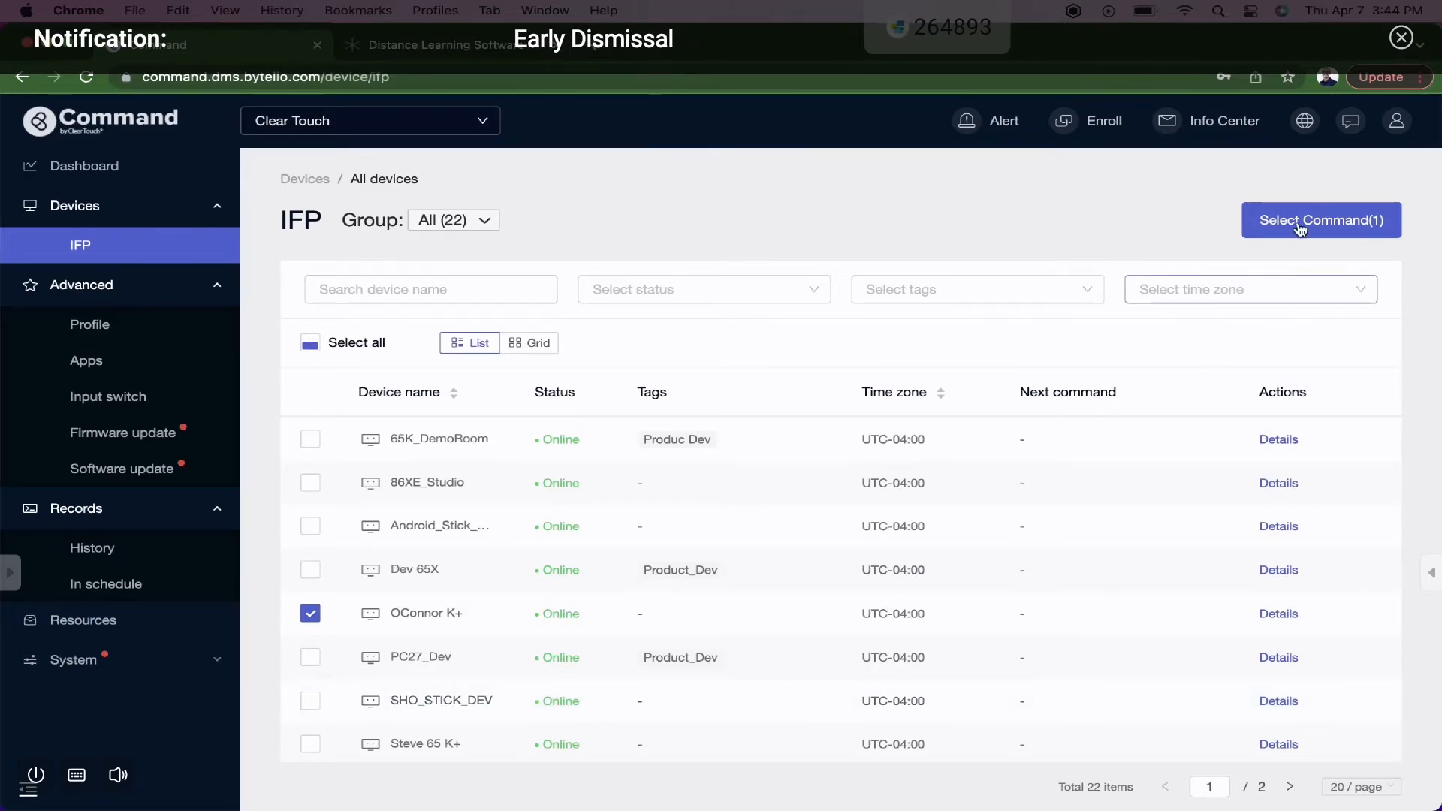
- Start a Multimedia command and choose the image CT21_hands_BootLogo_0526.jpg
left_click(1320, 220)
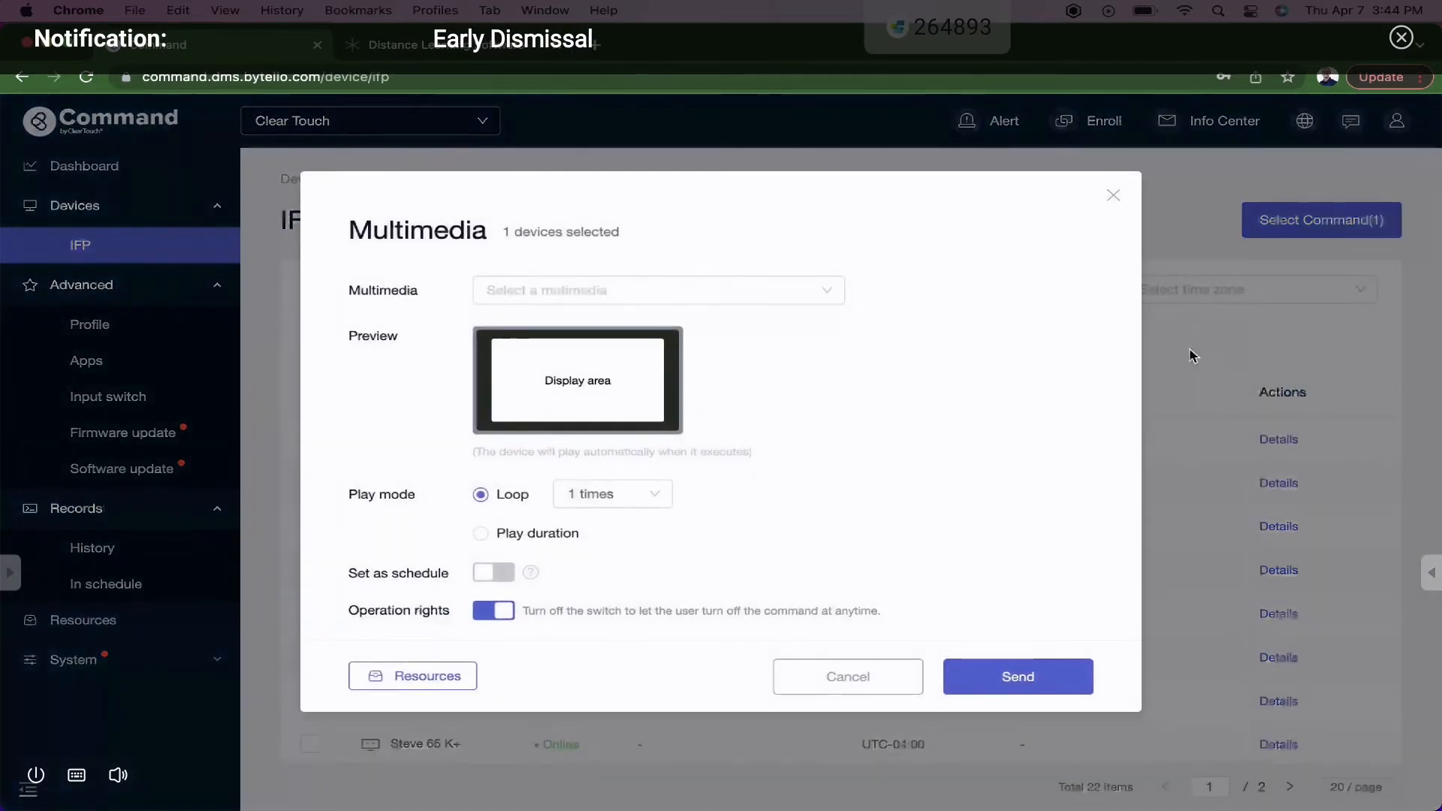
left_click(657, 290)
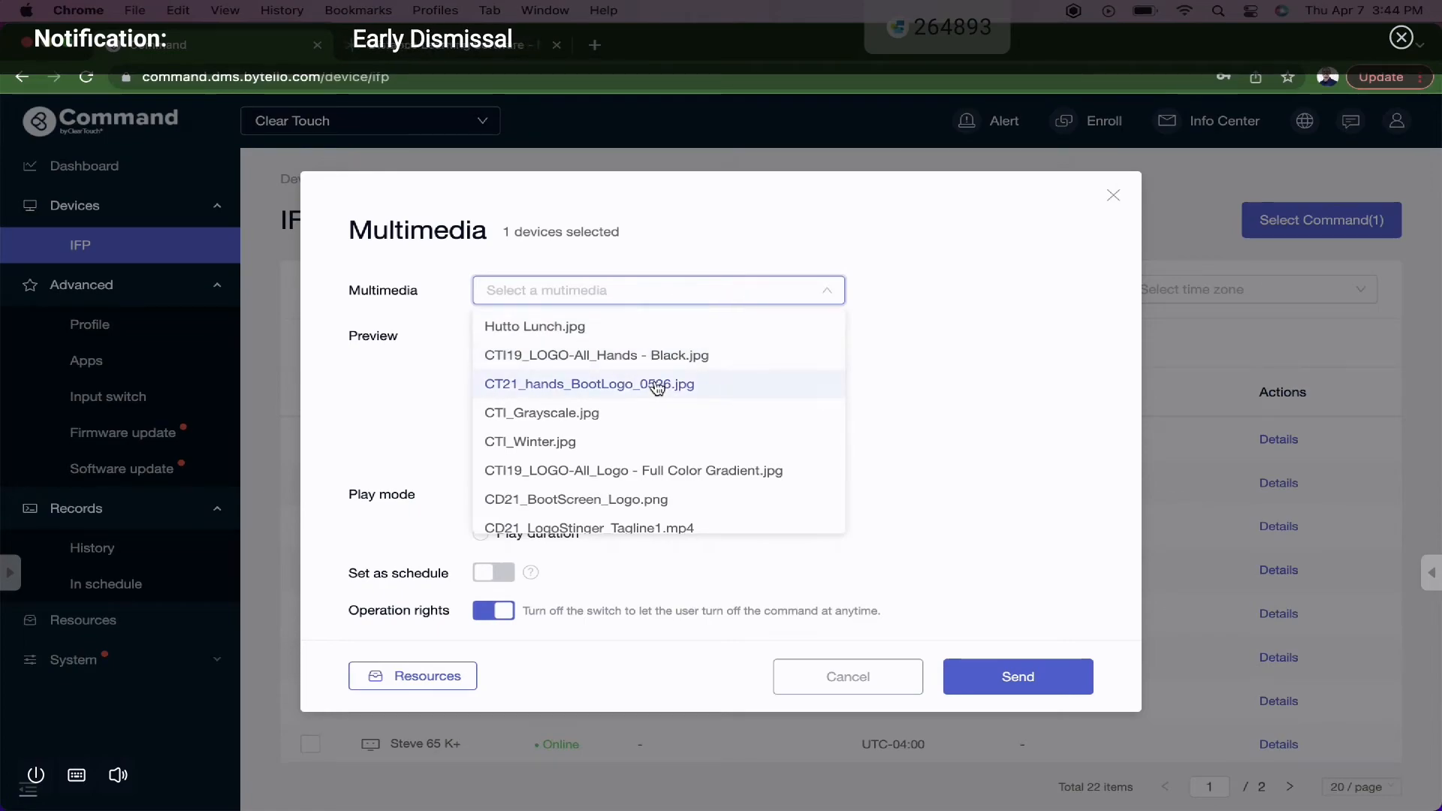
left_click(589, 384)
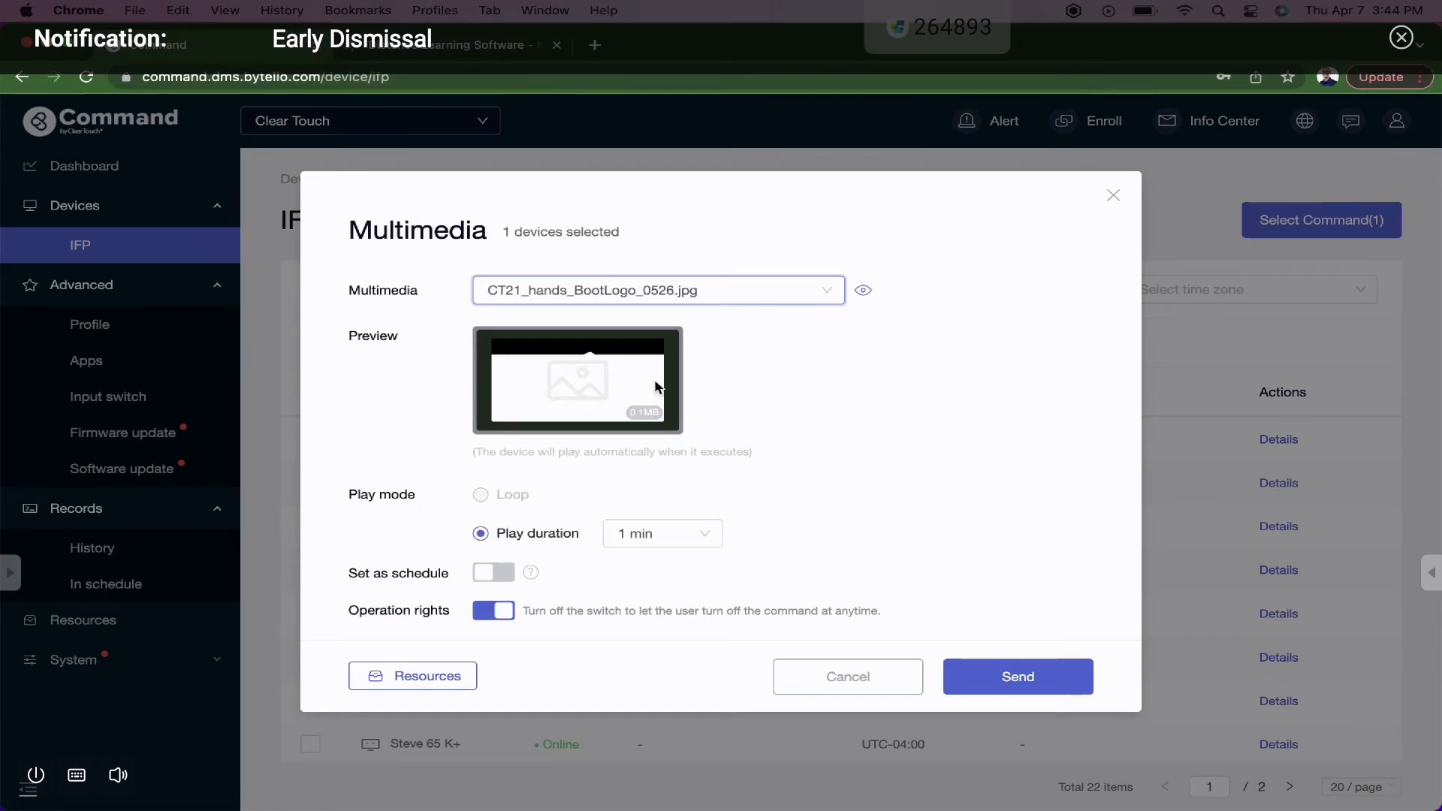